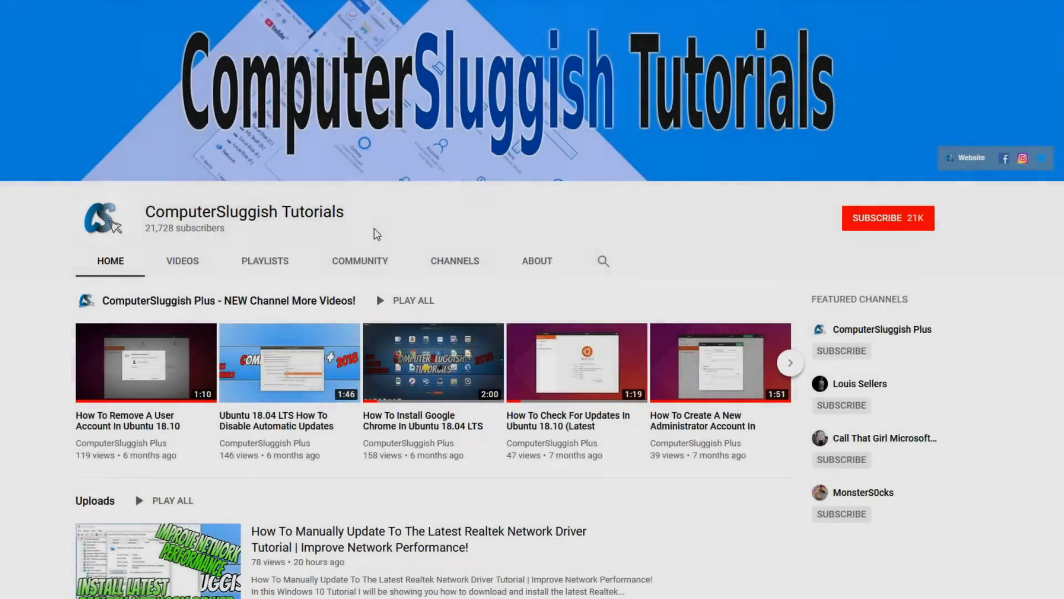
mouse_move(447, 214)
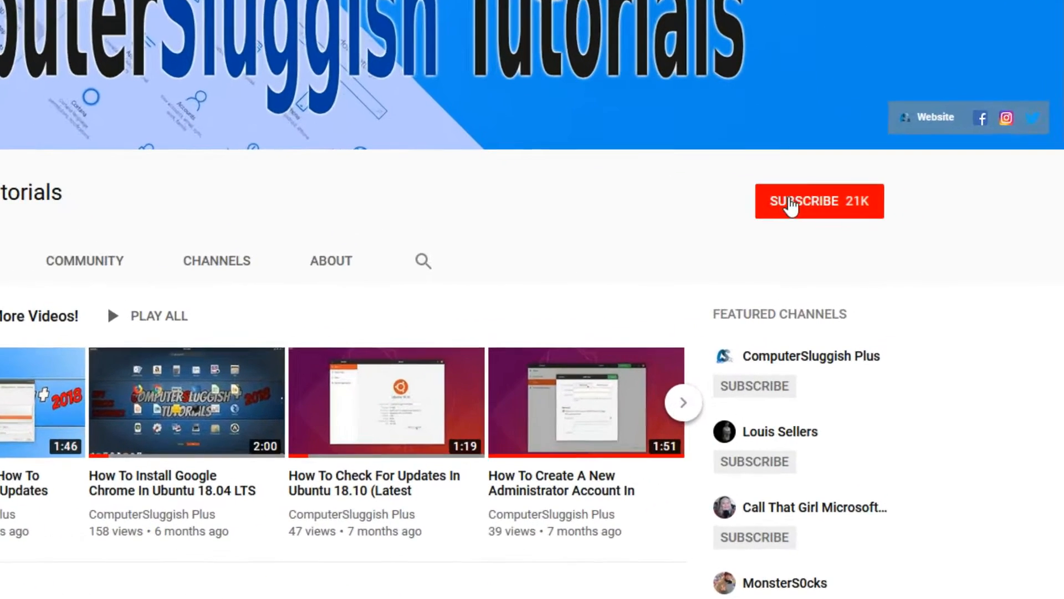
Step: Subscribe to ComputerSluggish Tutorials from its YouTube channel page
left_click(819, 201)
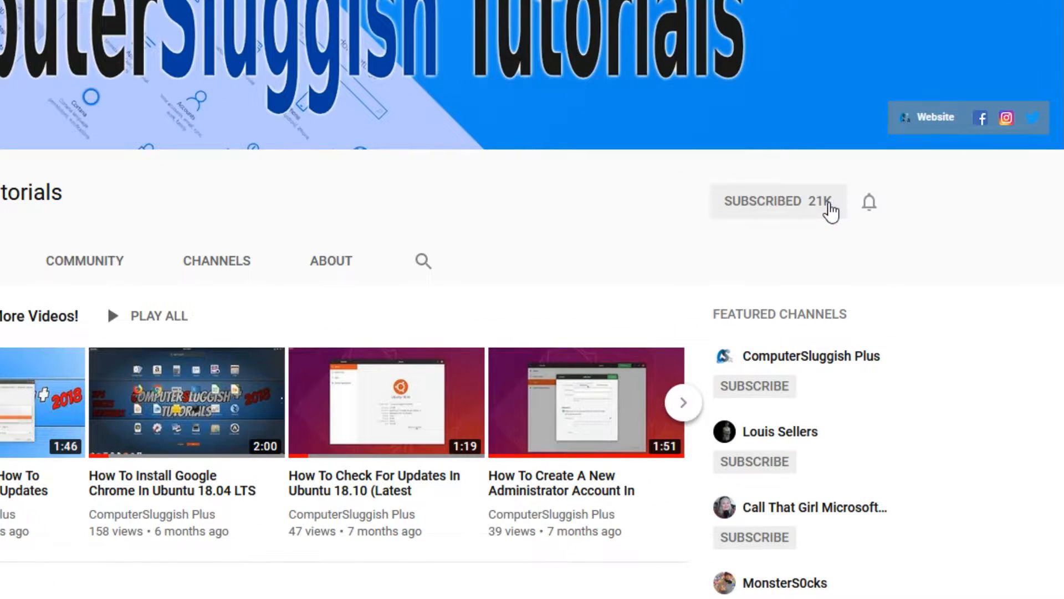
mouse_move(868, 203)
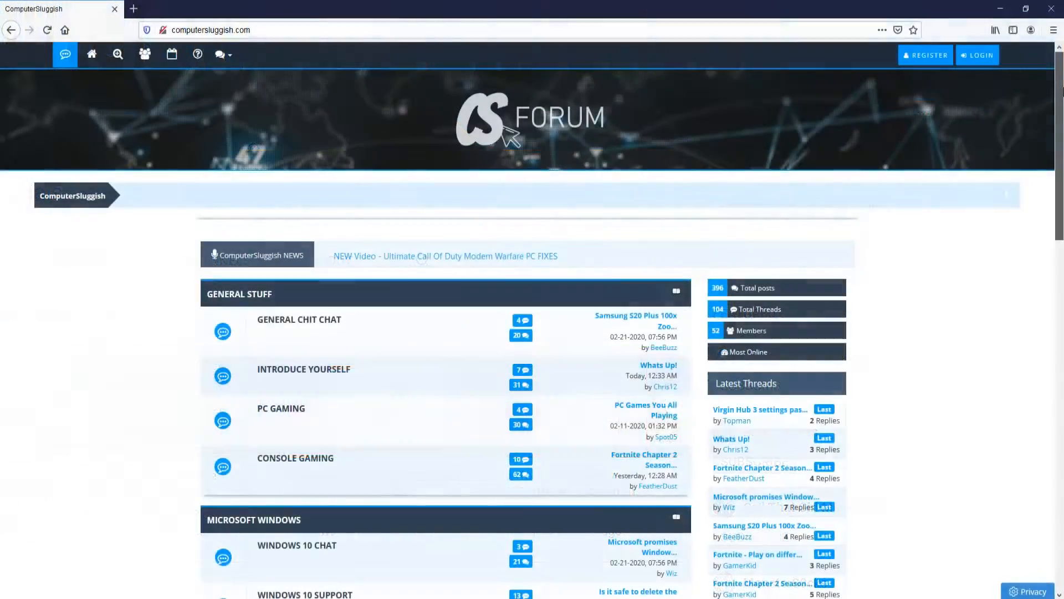
scroll("down", 3)
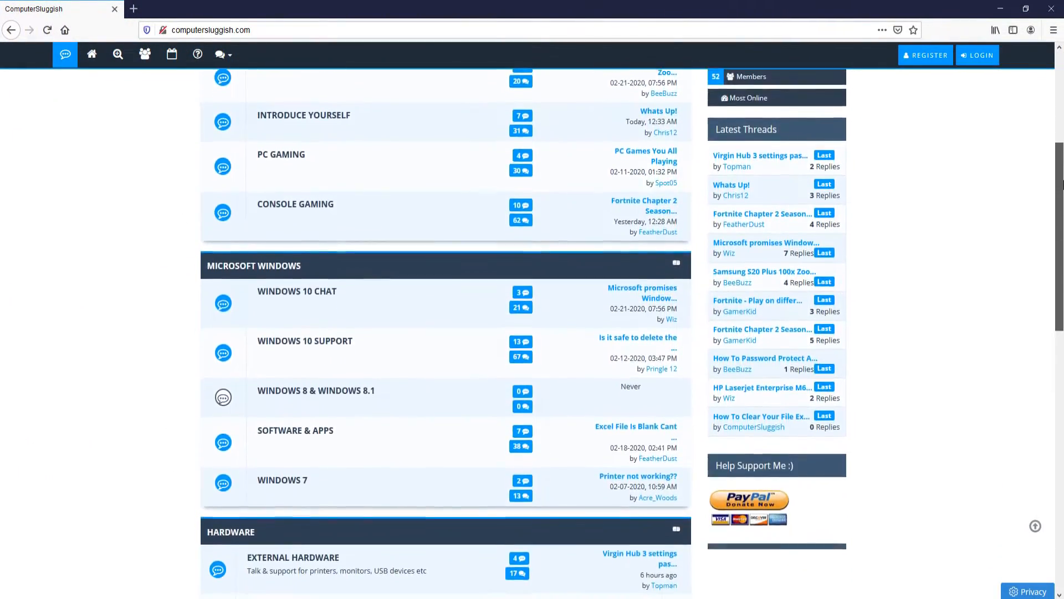
scroll("down", 3)
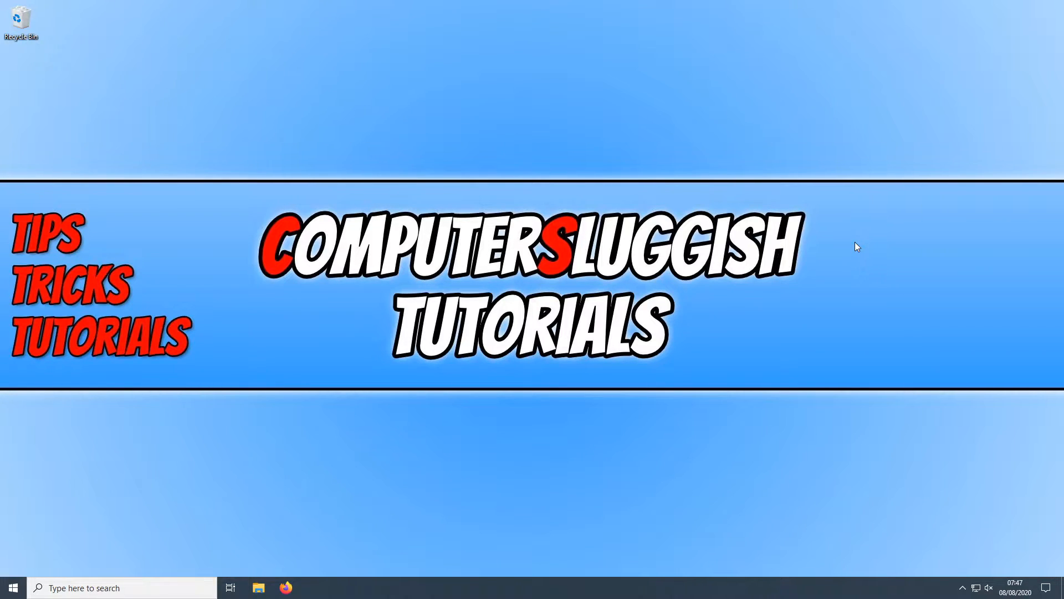
mouse_move(896, 182)
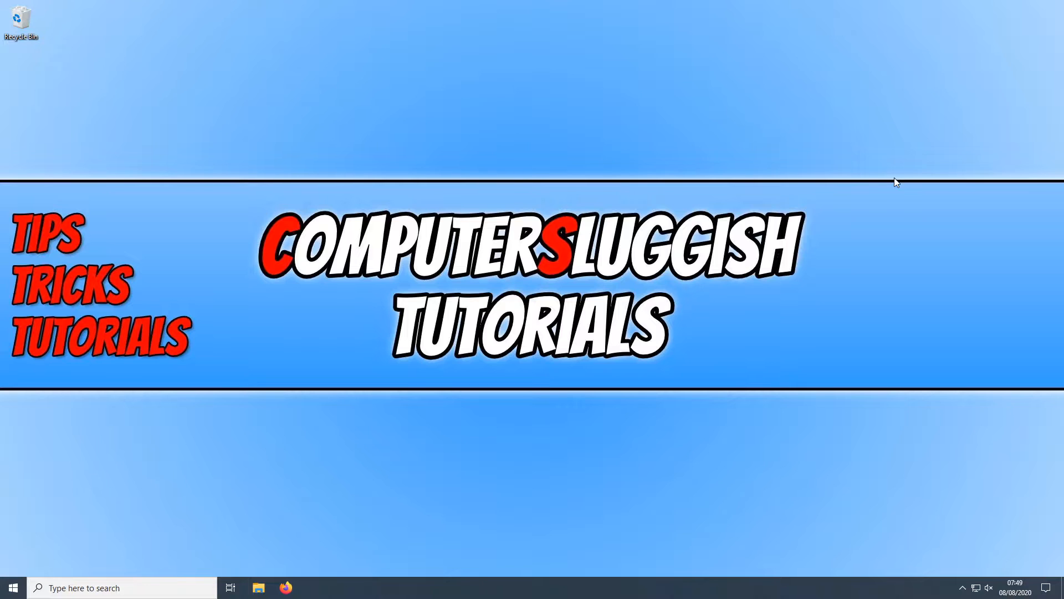
mouse_move(465, 338)
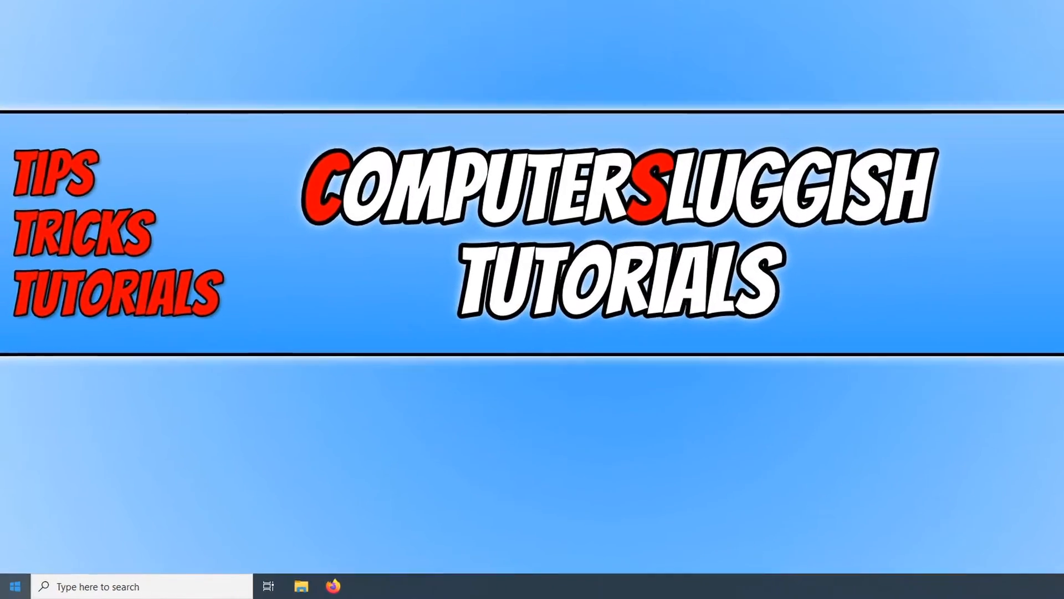
Step: Open the Start menu to head for Update & Security troubleshooting
left_click(15, 586)
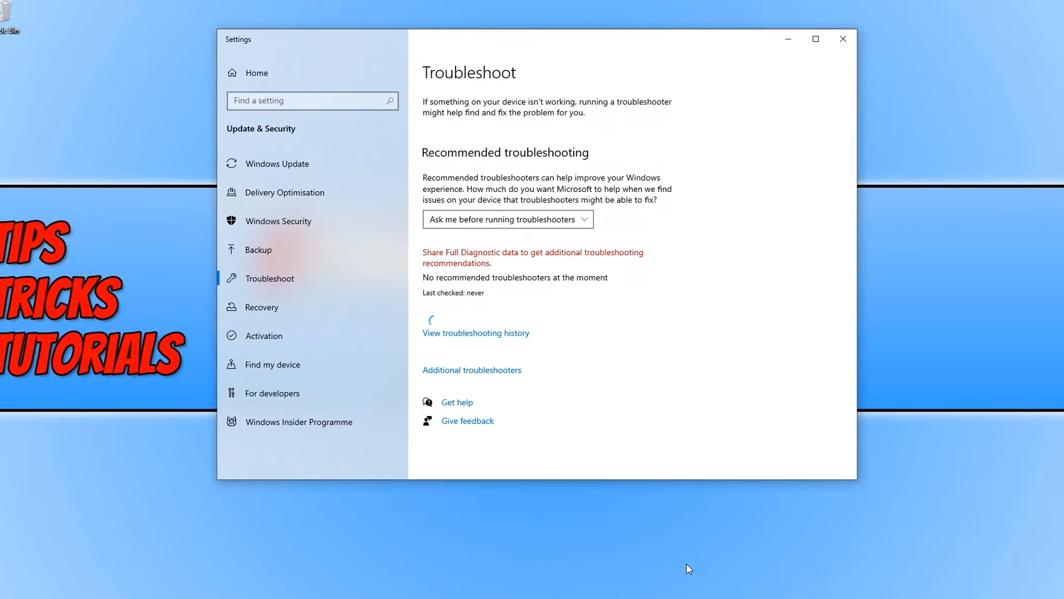
mouse_move(511, 374)
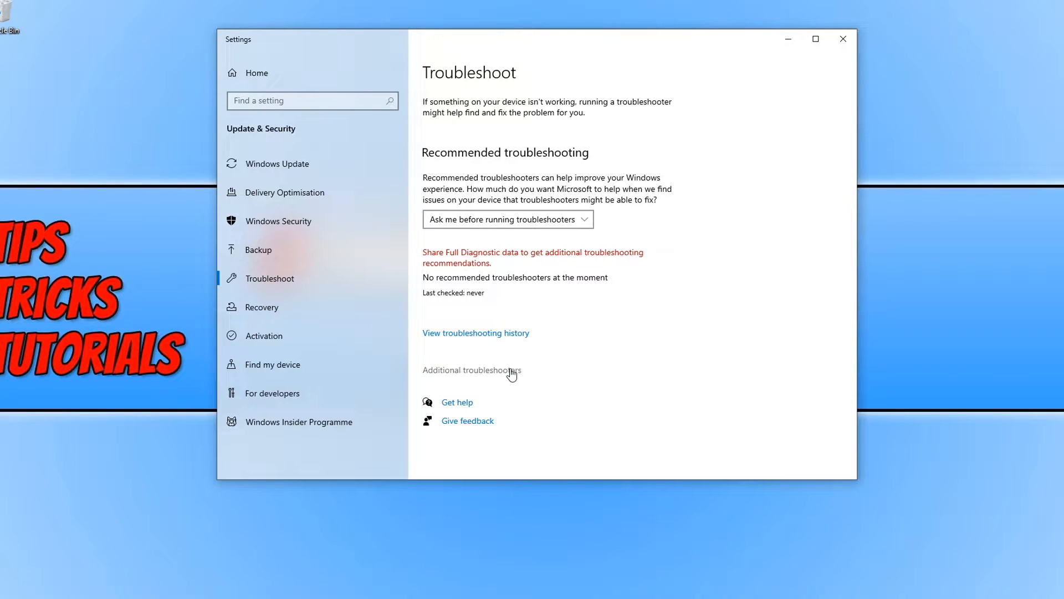
Step: Show Additional troubleshooters and expand Windows Update to reveal its Run button
left_click(470, 371)
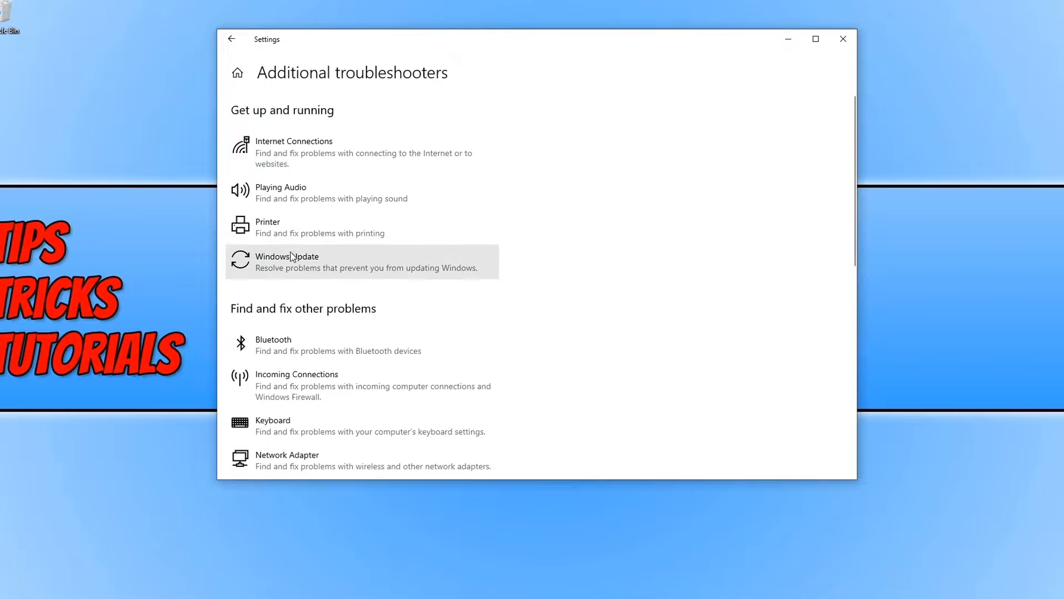
left_click(339, 261)
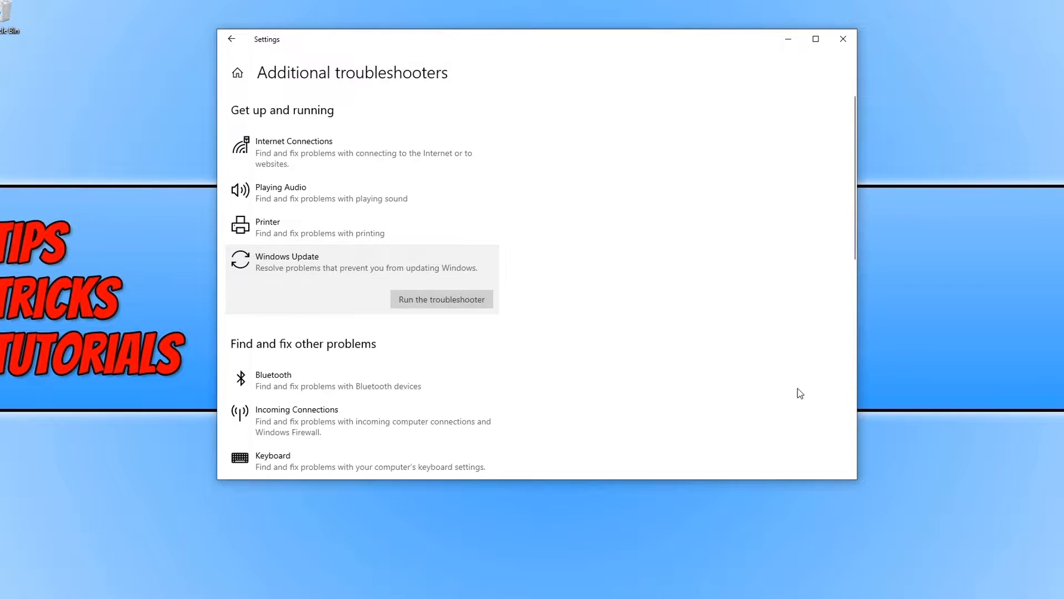
Step: Run the Windows Update troubleshooter until it reports it couldn't identify the problem
left_click(441, 299)
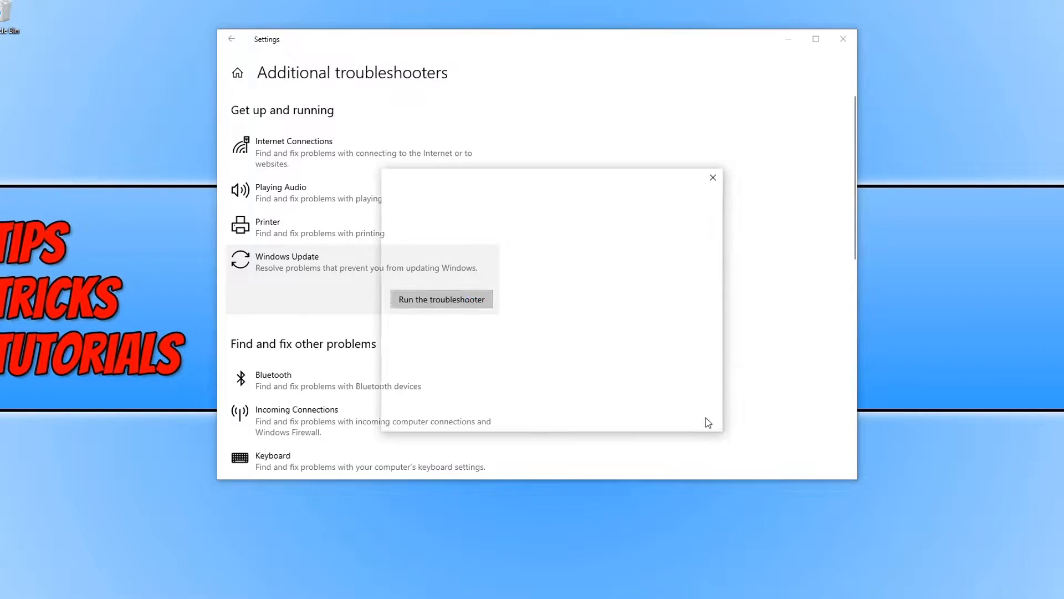
left_click(440, 299)
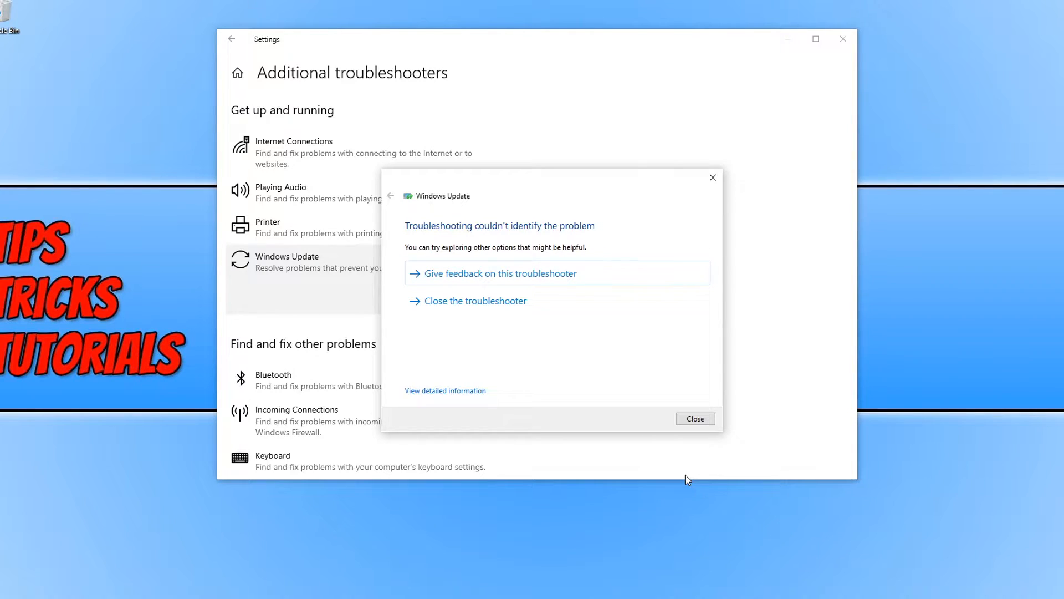
mouse_move(541, 312)
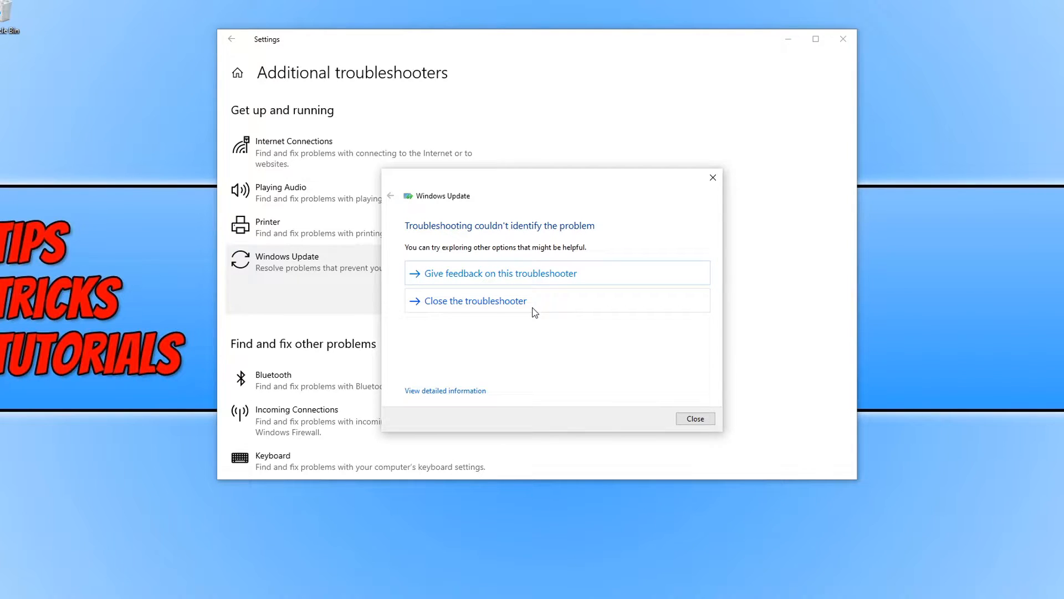
mouse_move(676, 366)
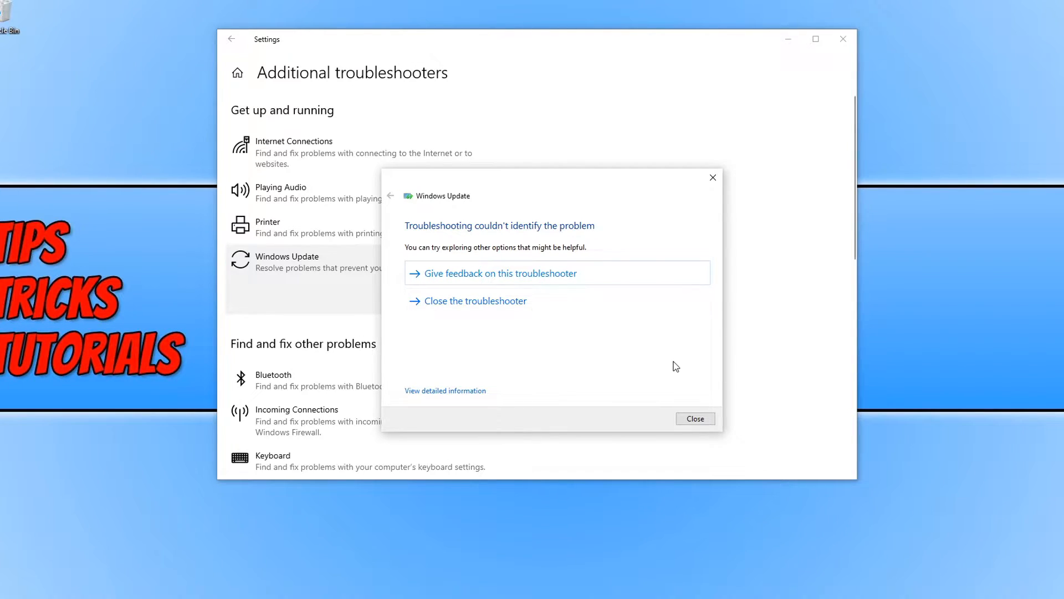
mouse_move(673, 369)
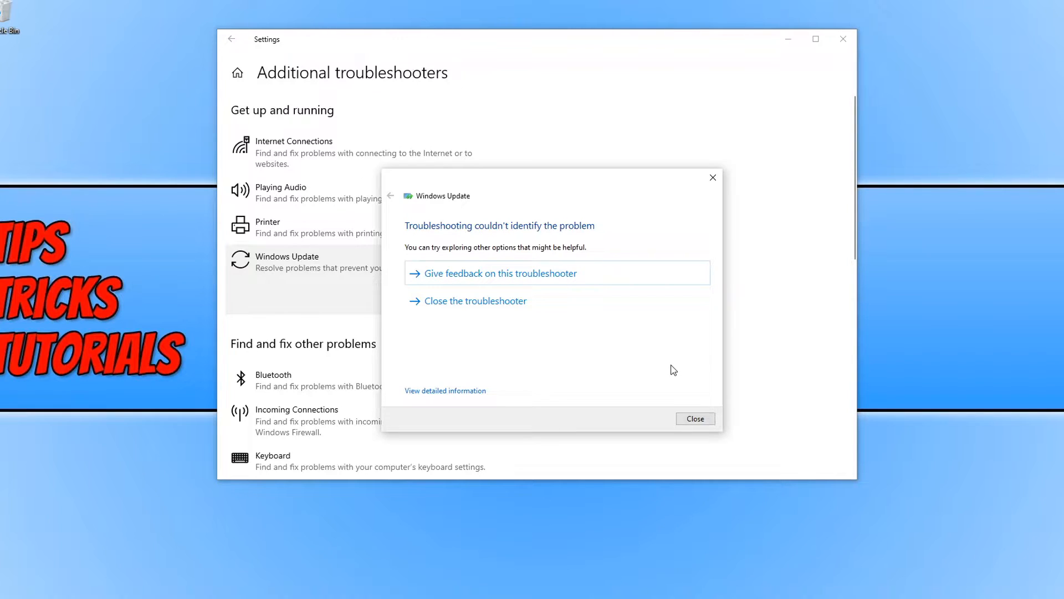
mouse_move(669, 357)
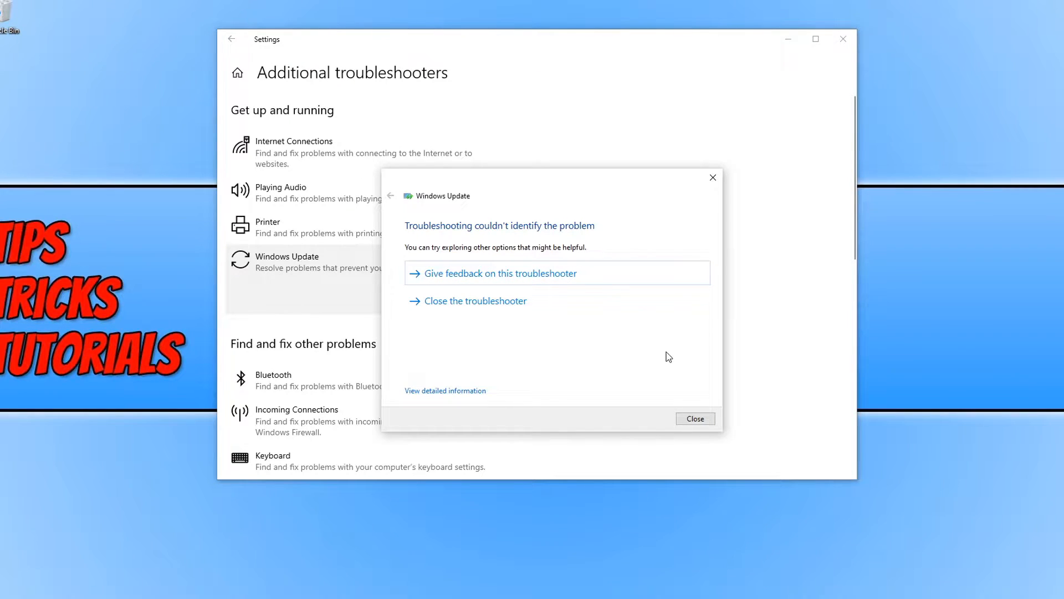
Step: Close the finished troubleshooter, then close the Settings window
left_click(693, 418)
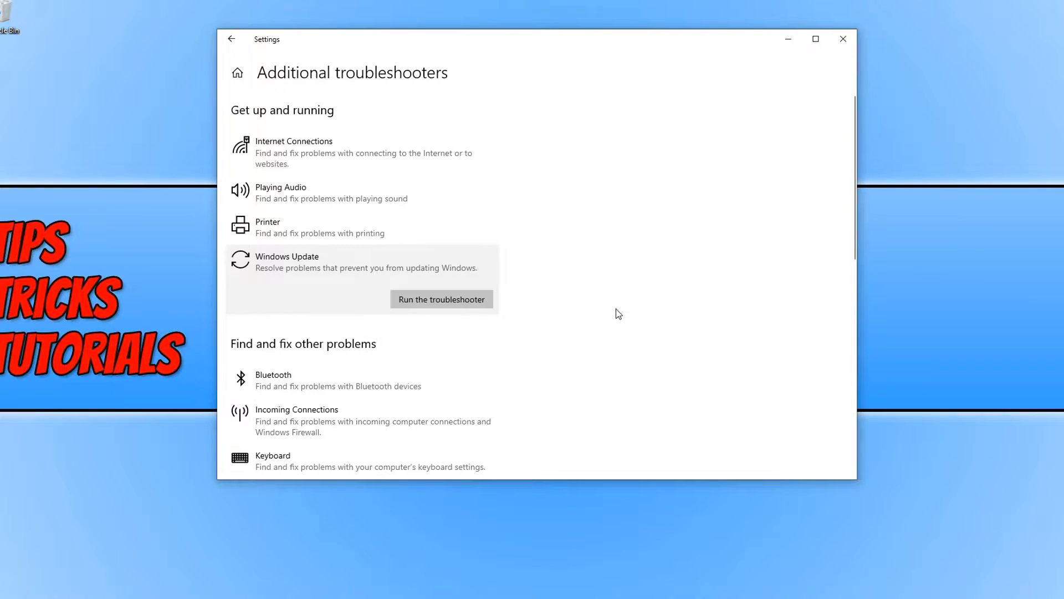
mouse_move(611, 312)
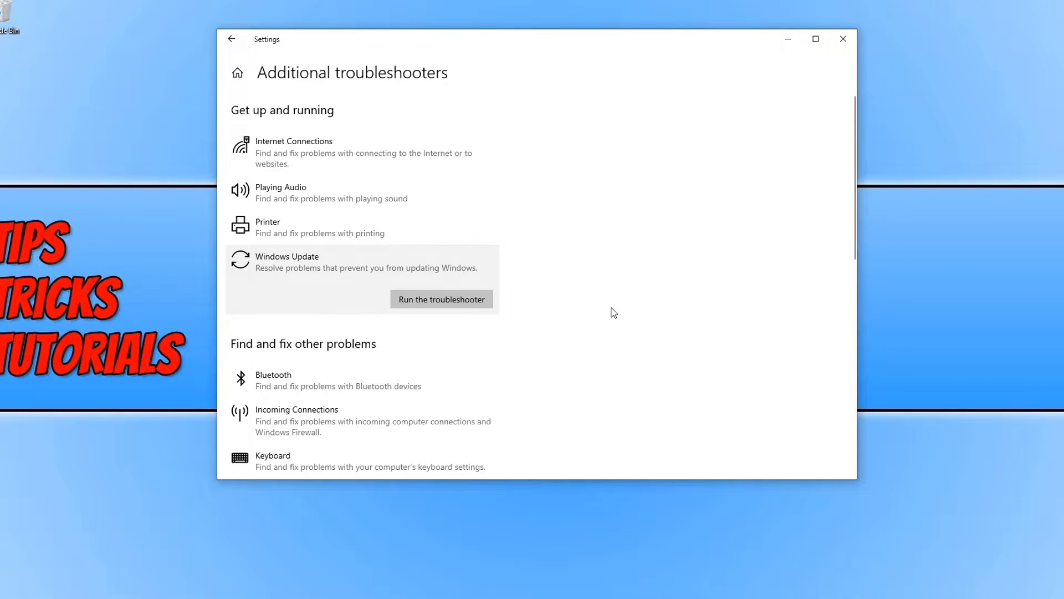
mouse_move(623, 303)
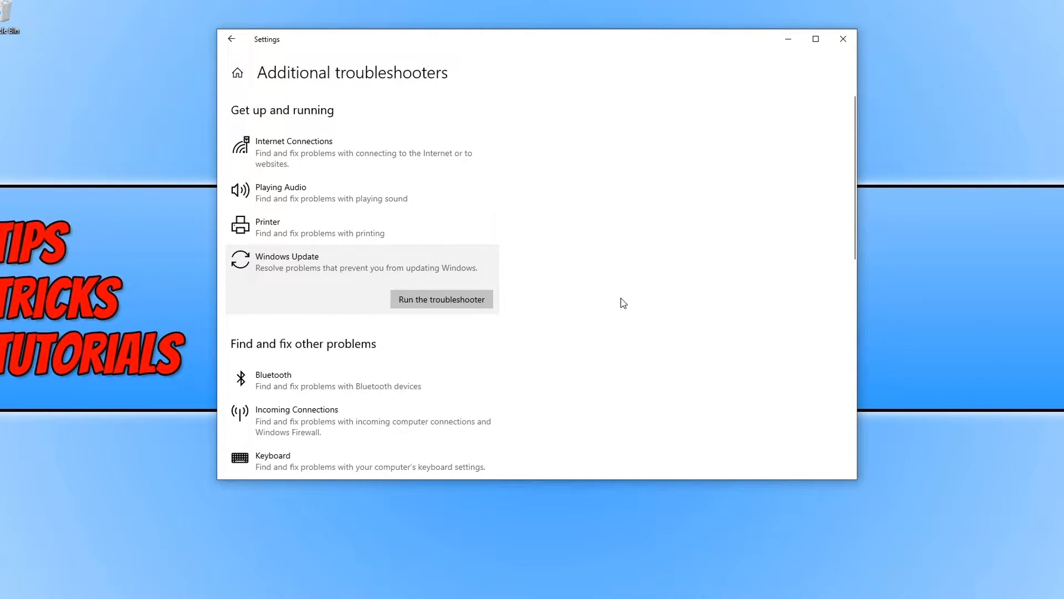
mouse_move(847, 56)
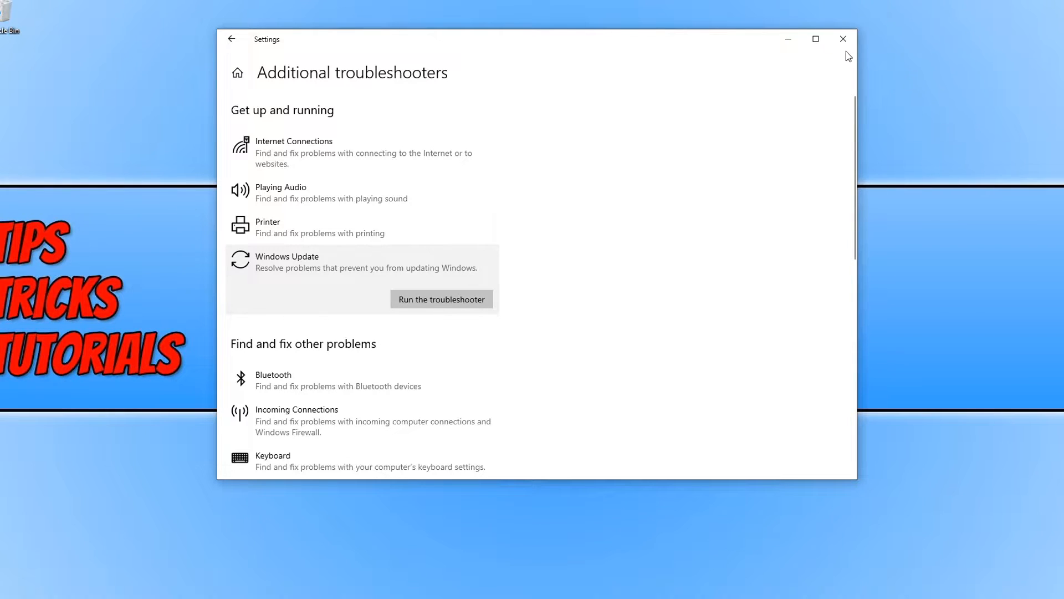
left_click(843, 39)
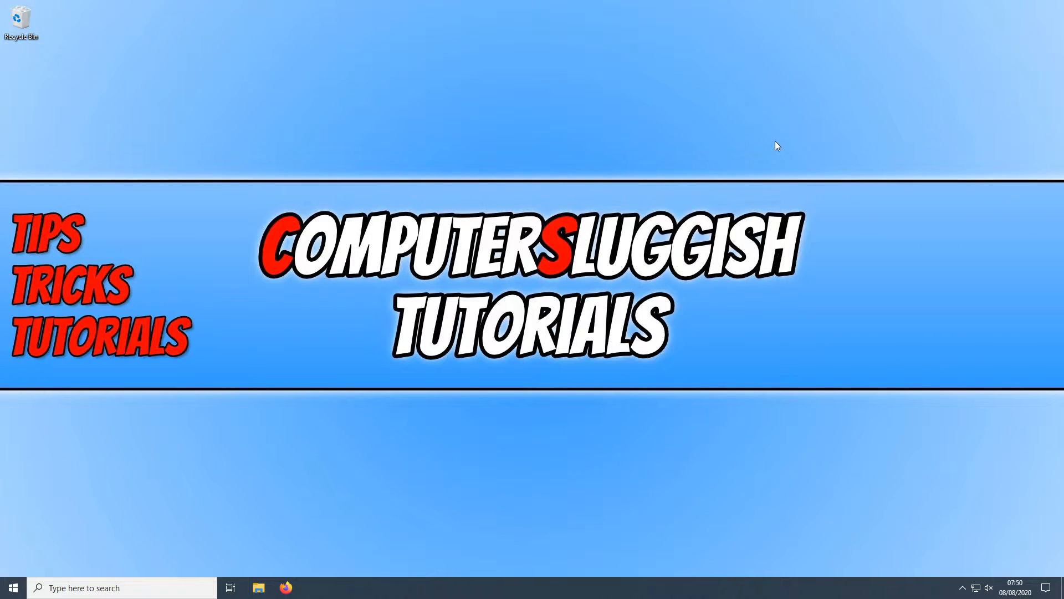
mouse_move(891, 523)
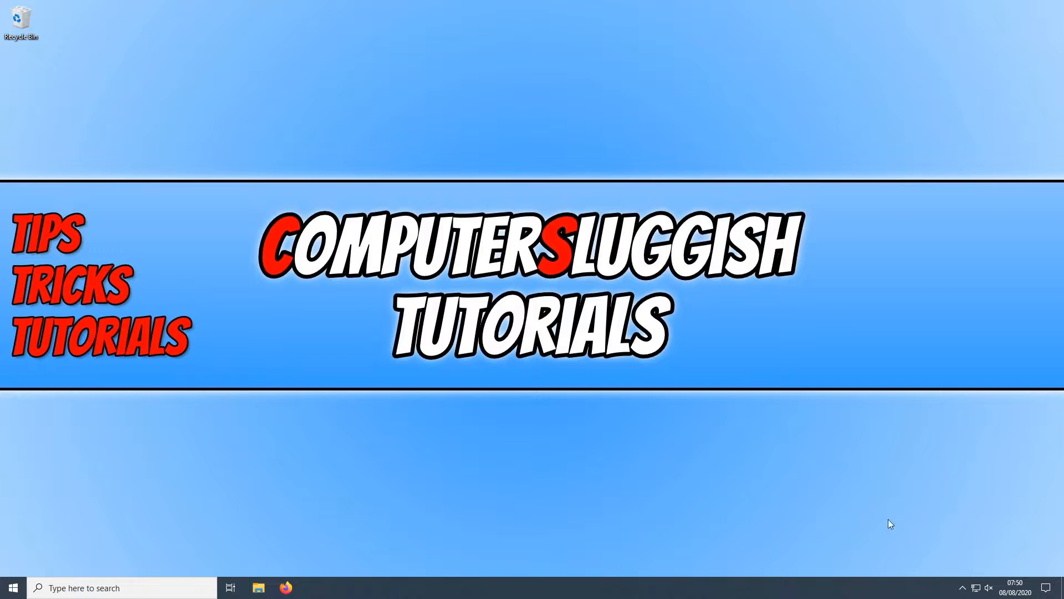
mouse_move(974, 558)
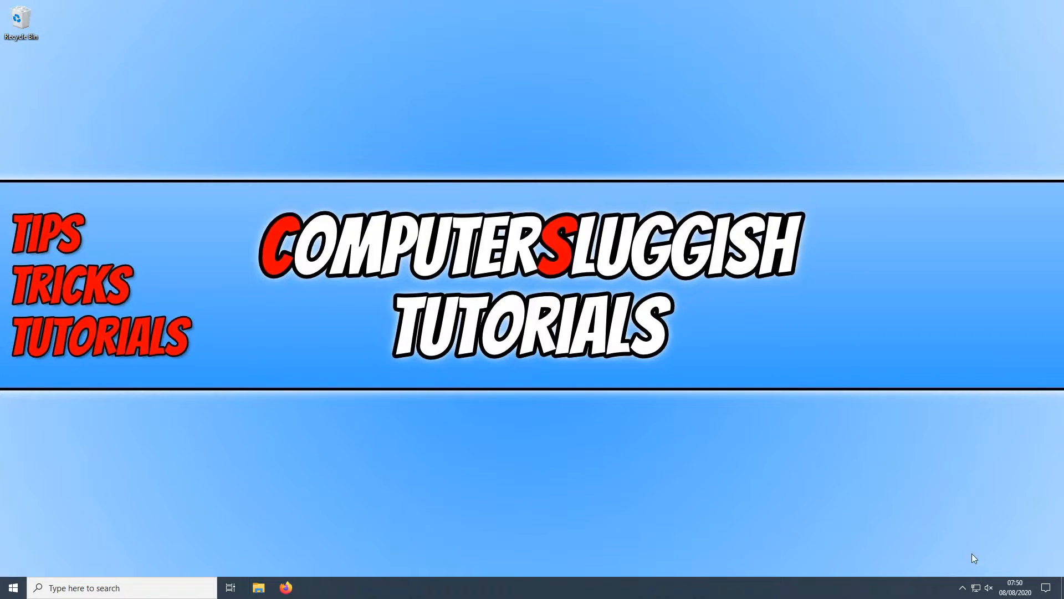
mouse_move(884, 215)
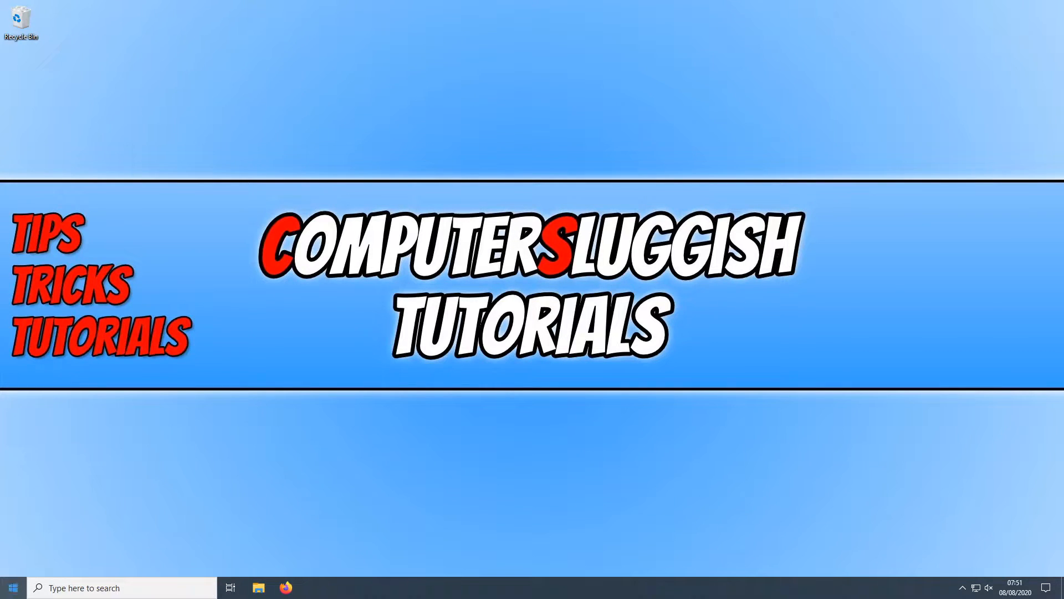
Step: Launch Disk Clean-up via a 'disk' search, scan C:, and choose Clean up system files
left_click(12, 587)
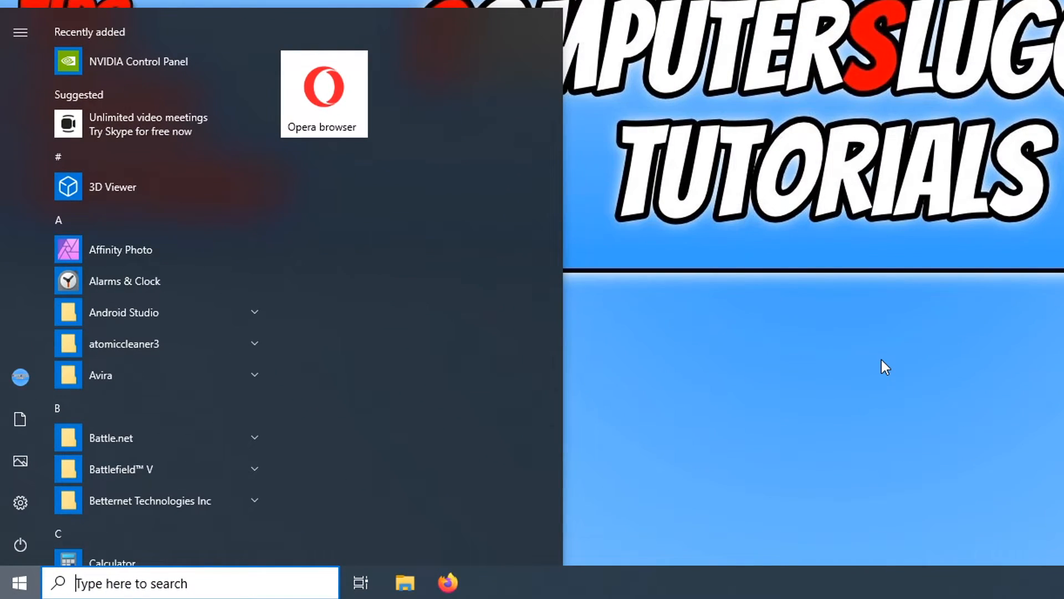
type("disk")
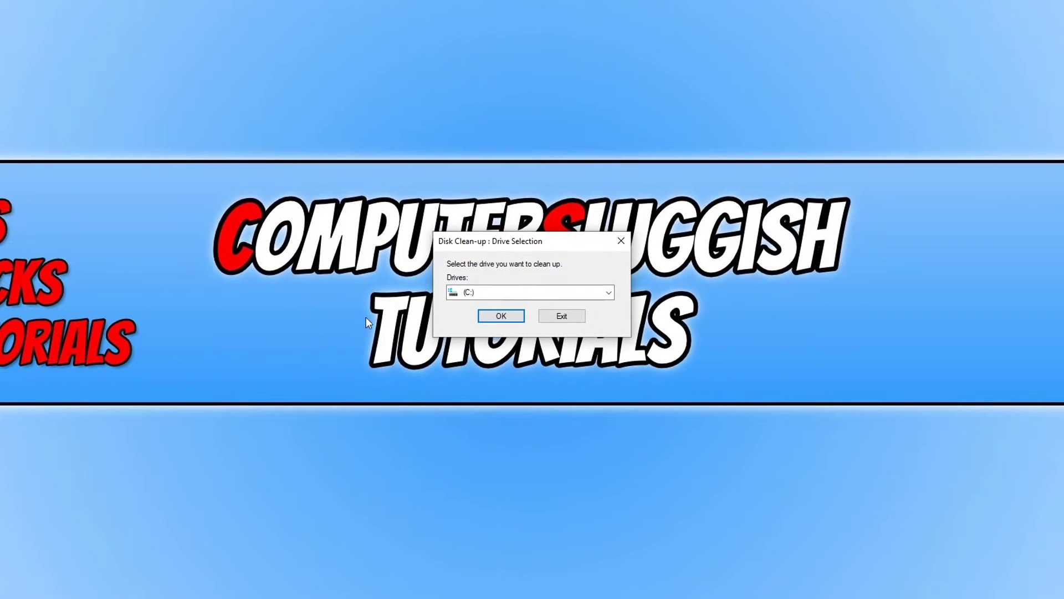
left_click(500, 316)
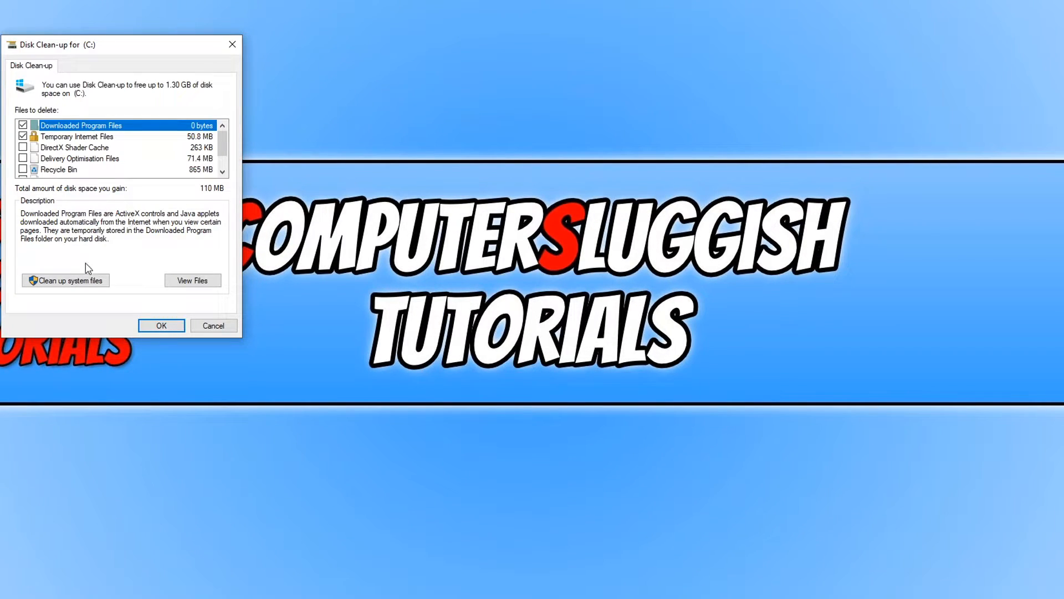
left_click(66, 281)
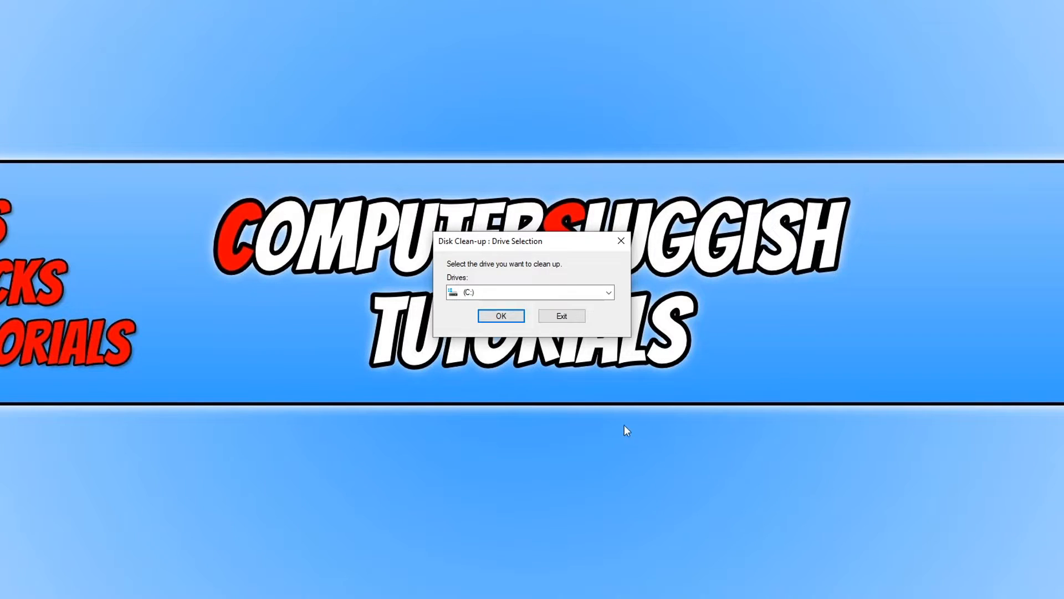
Step: Confirm C: and tick Windows Update Clean-up, upgrade log files and Recycle Bin (4.09 GB)
left_click(500, 315)
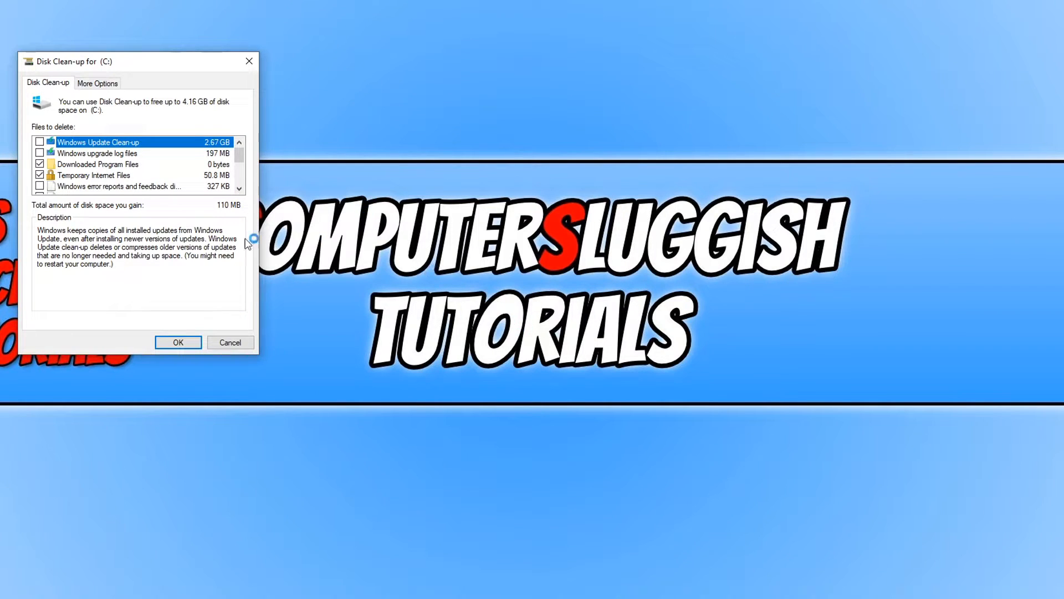
mouse_move(88, 142)
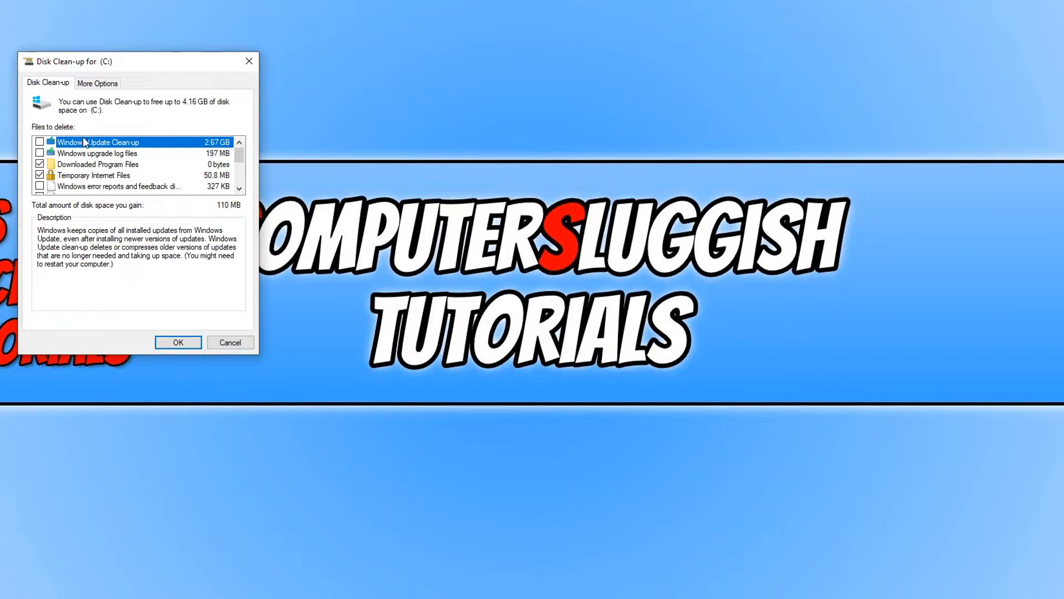
left_click(39, 142)
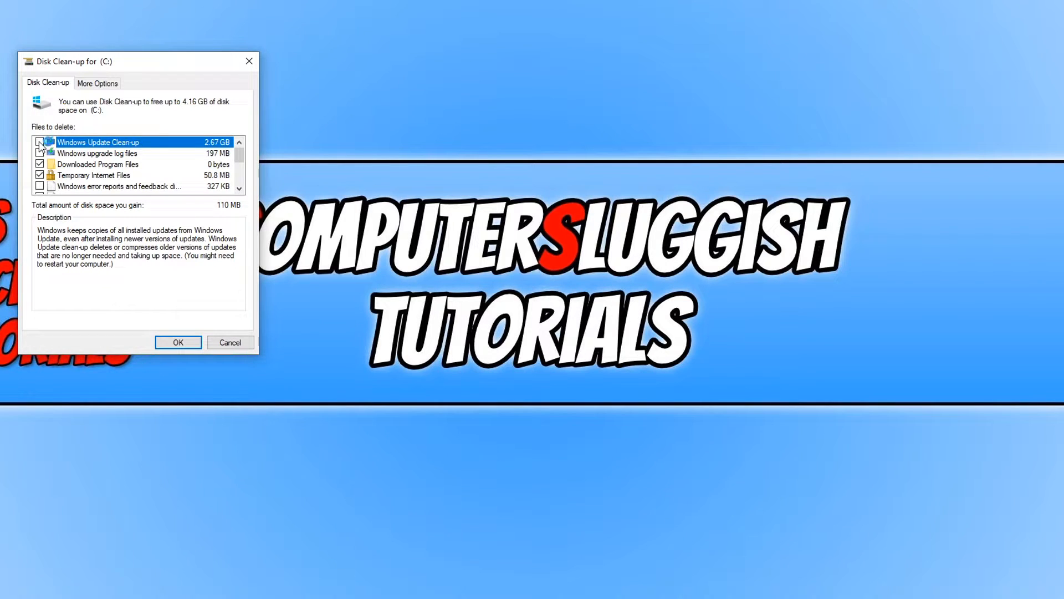
left_click(40, 142)
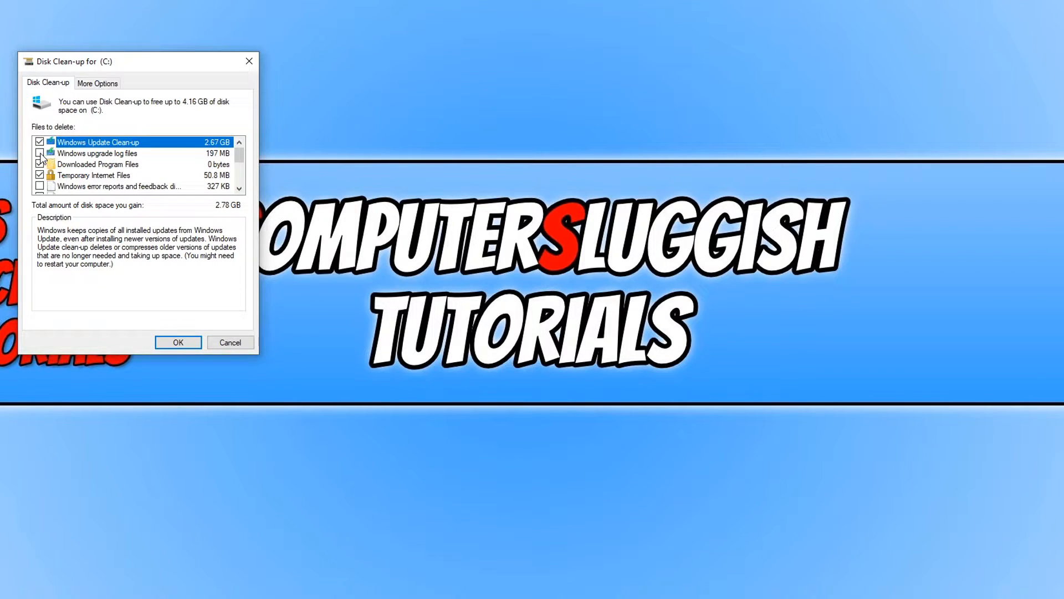
left_click(40, 153)
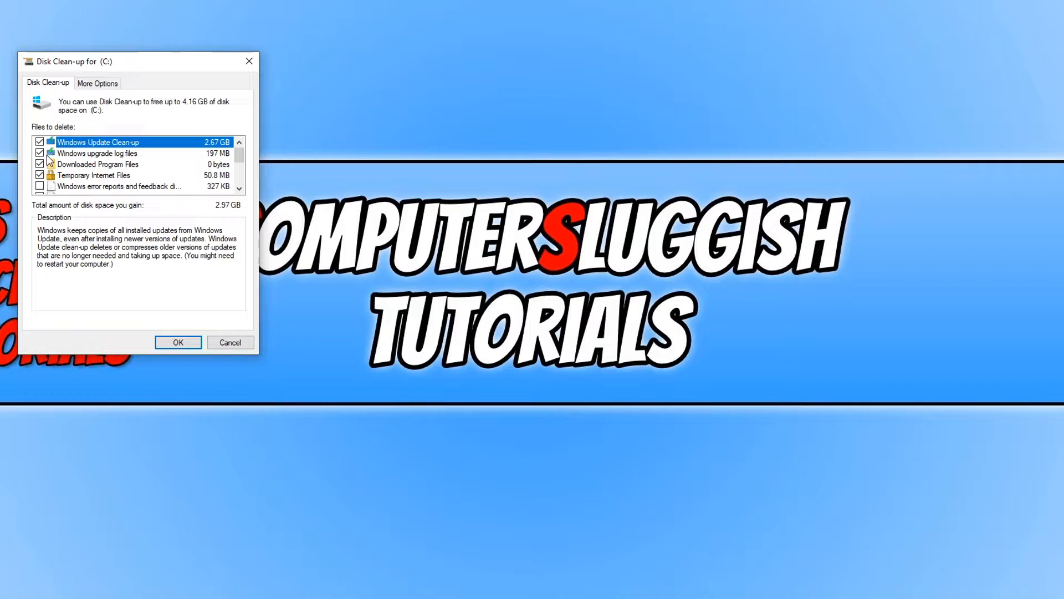
left_click(39, 153)
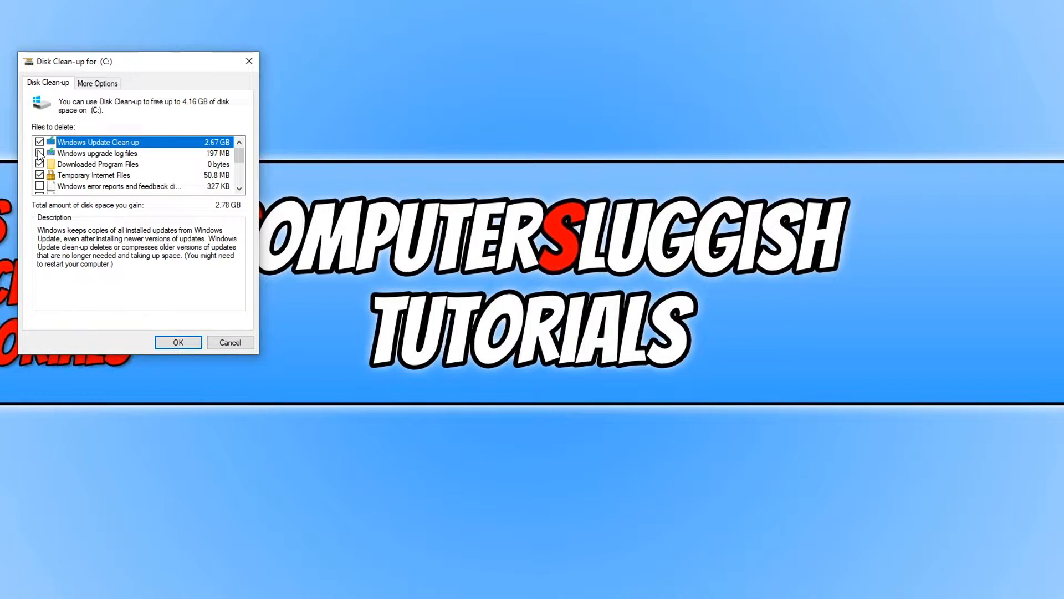
left_click(39, 153)
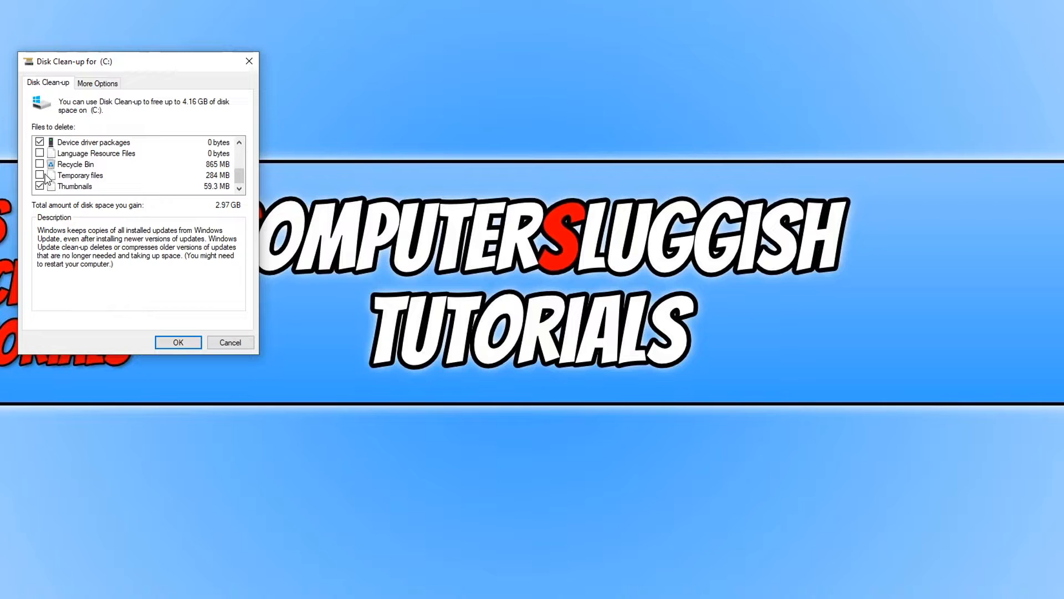
left_click(39, 164)
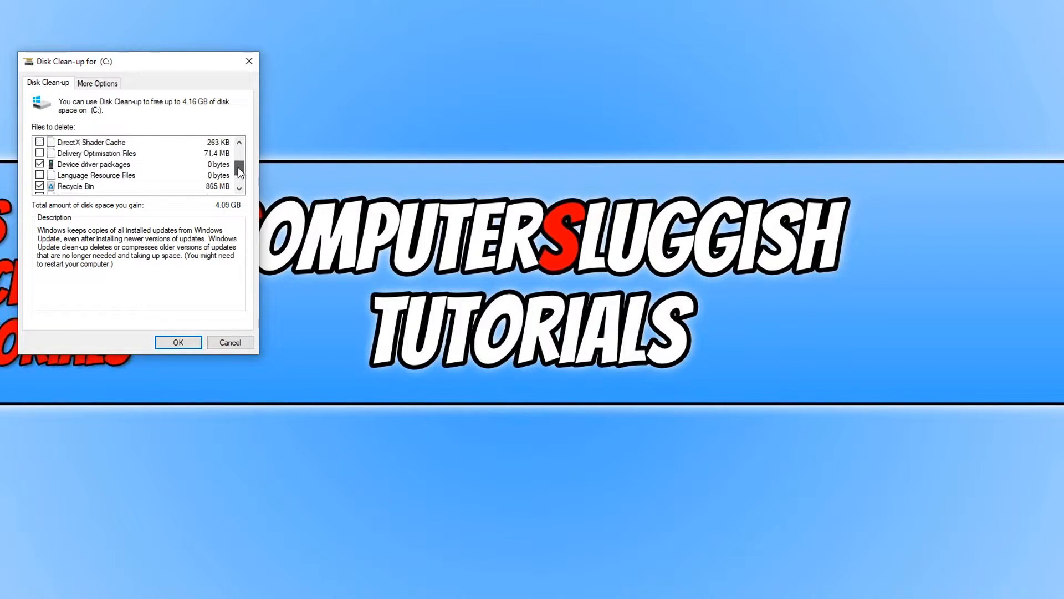
scroll("up", 3)
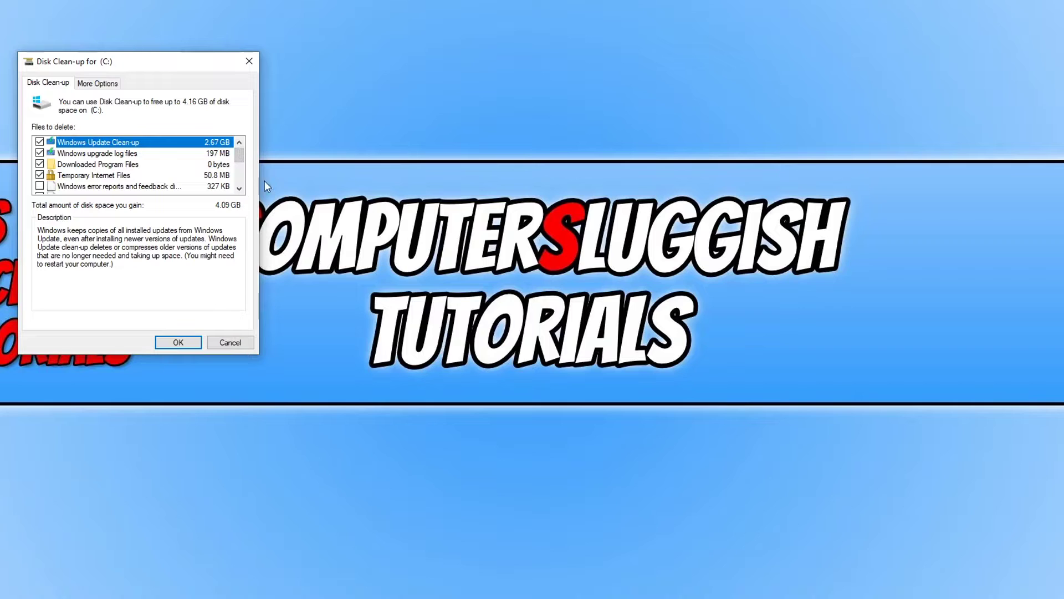
mouse_move(394, 211)
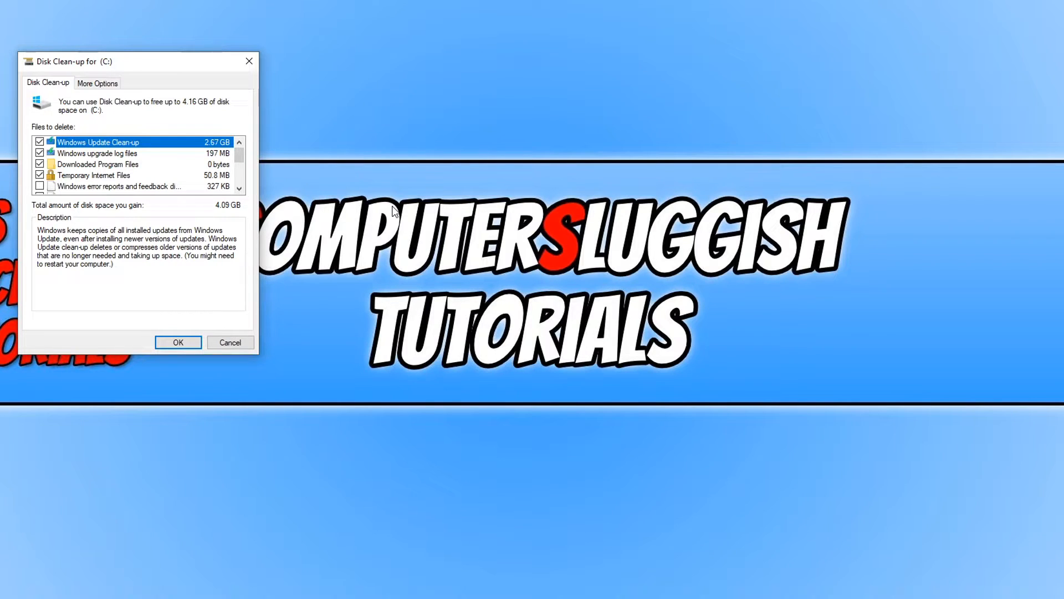
mouse_move(115, 226)
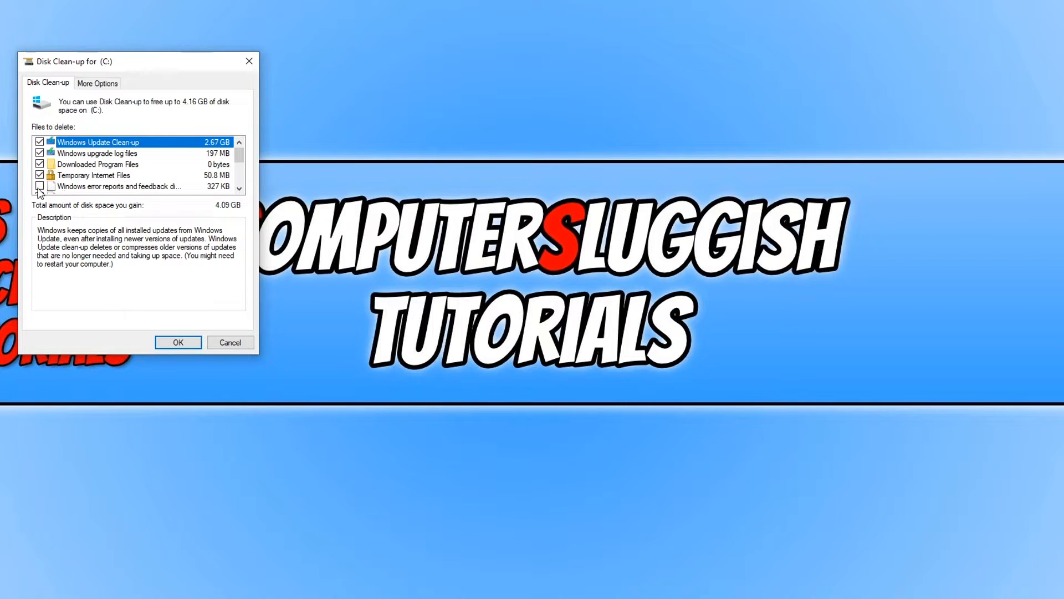
Step: Confirm OK and Delete Files to permanently remove the selected files
left_click(178, 342)
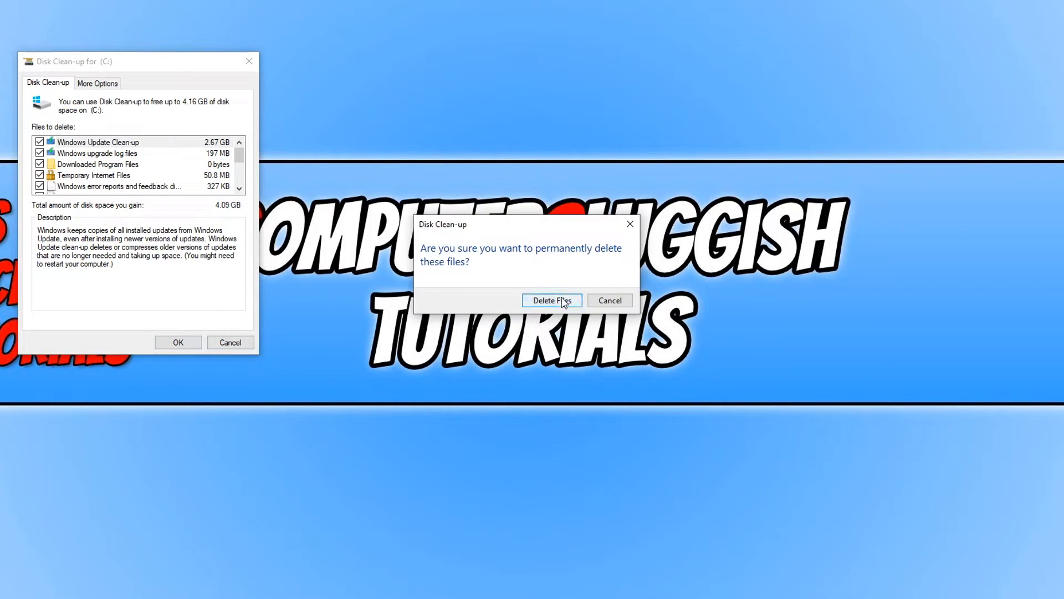
left_click(551, 300)
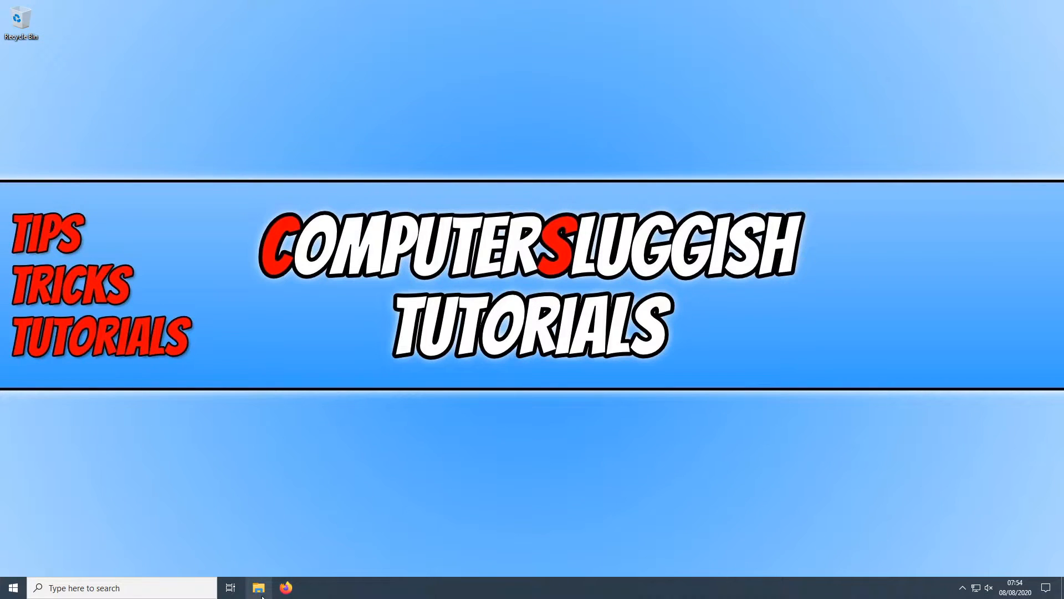
Step: Open Local Disk (C:) Properties in File Explorer and start Check on the Tools tab
left_click(257, 587)
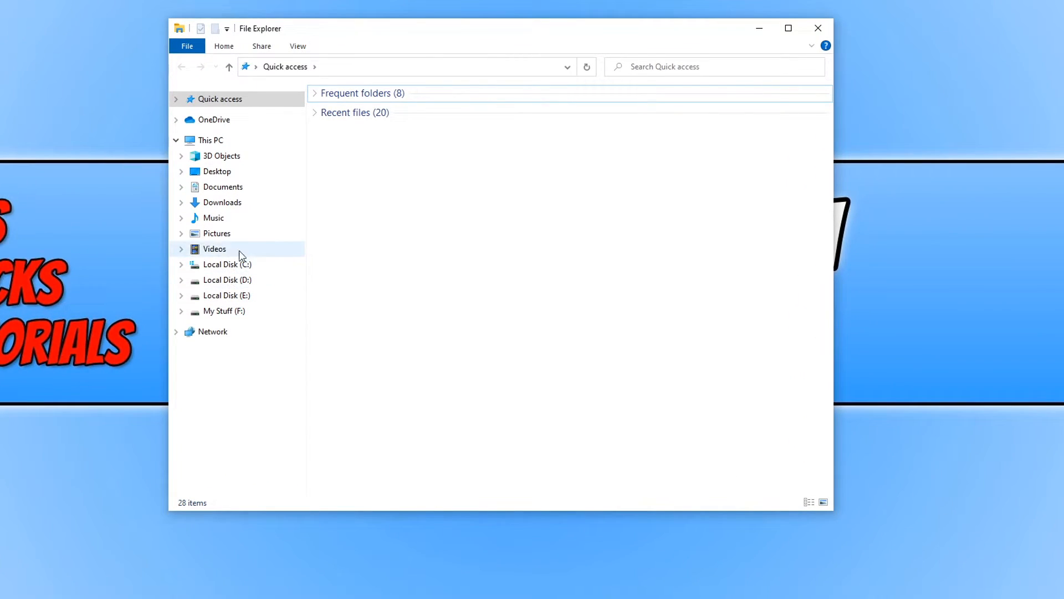
right_click(225, 264)
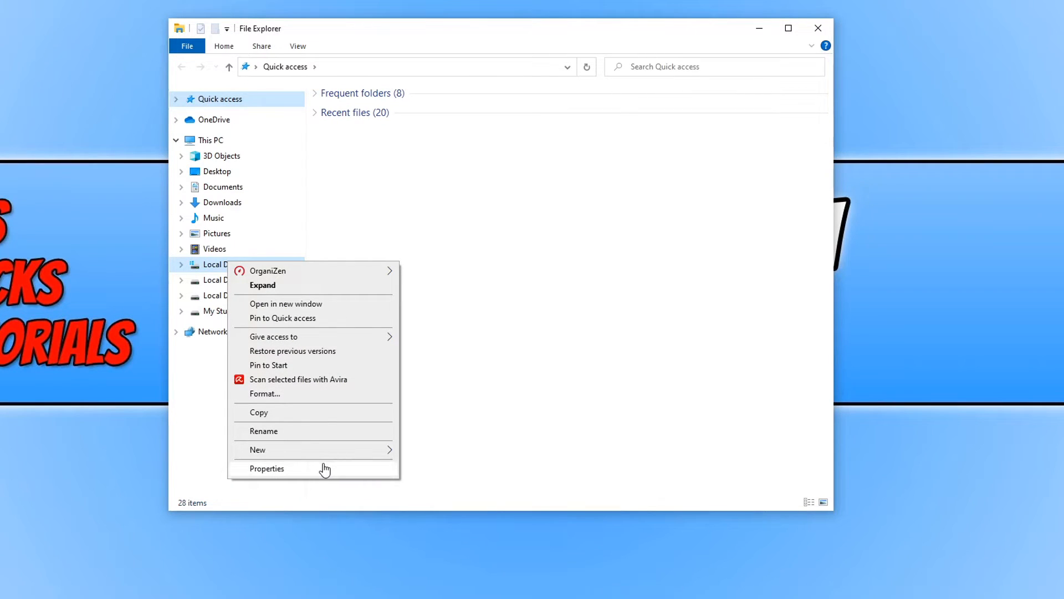
left_click(267, 468)
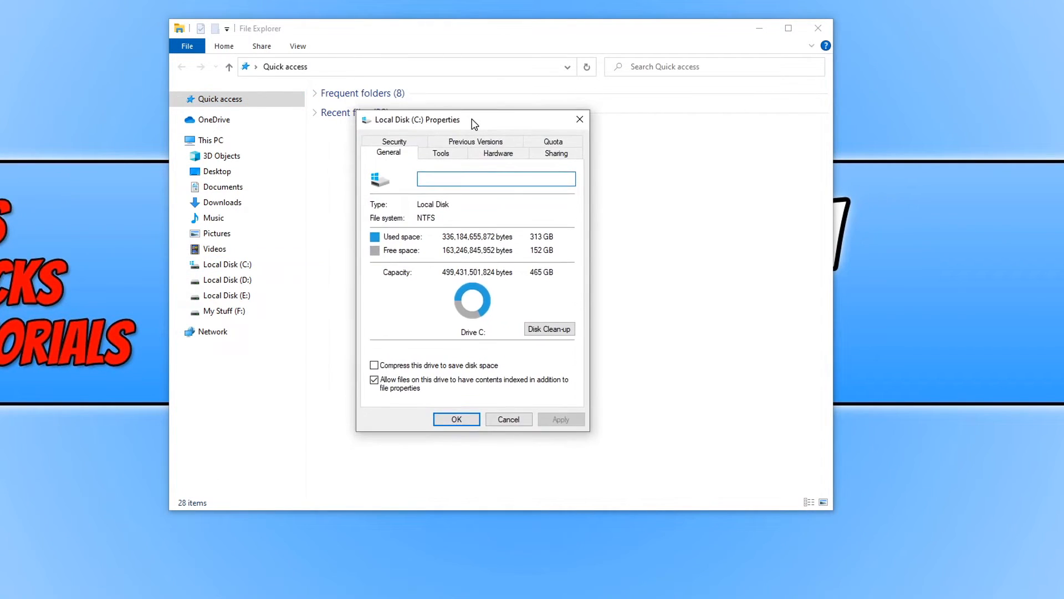
left_click(441, 153)
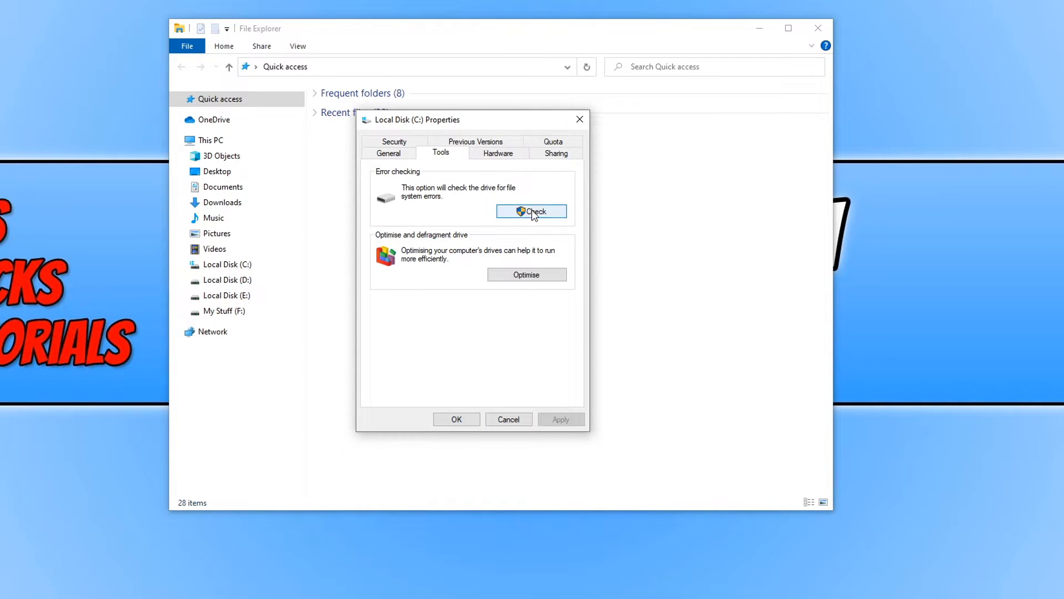
mouse_move(426, 202)
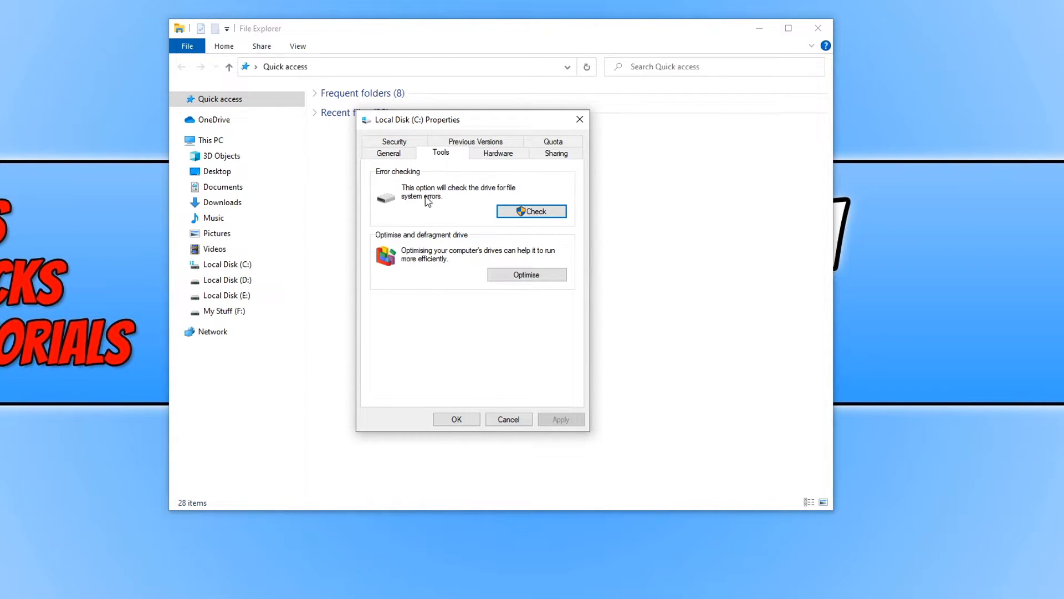
mouse_move(514, 195)
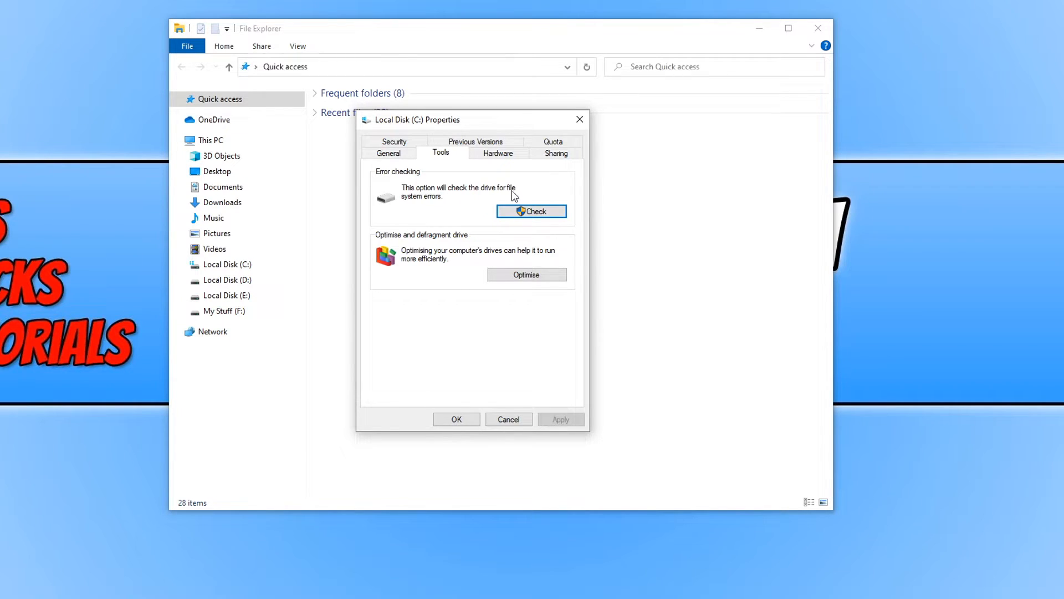
mouse_move(529, 216)
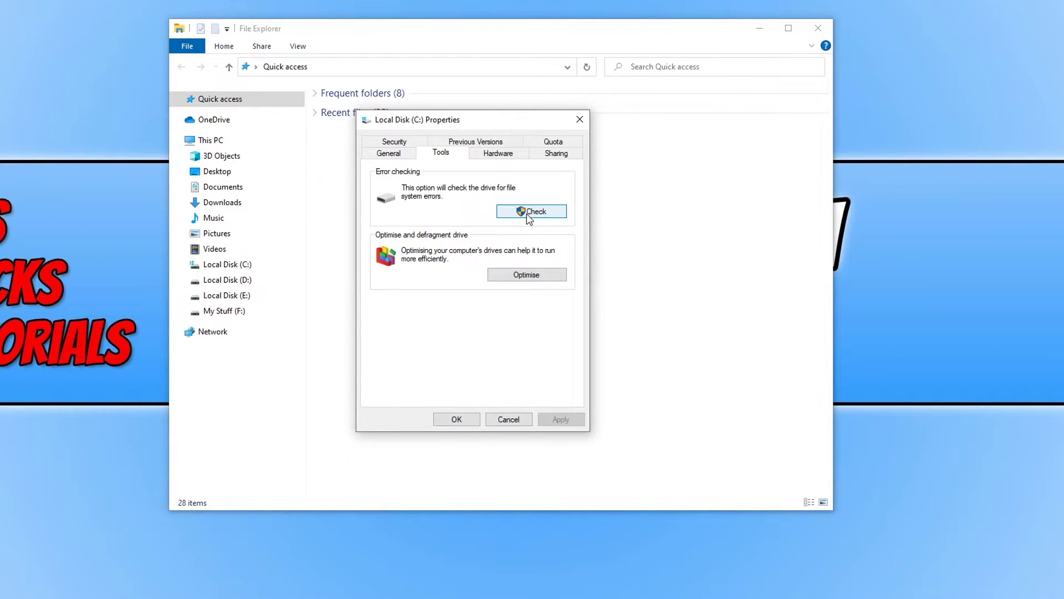
left_click(531, 211)
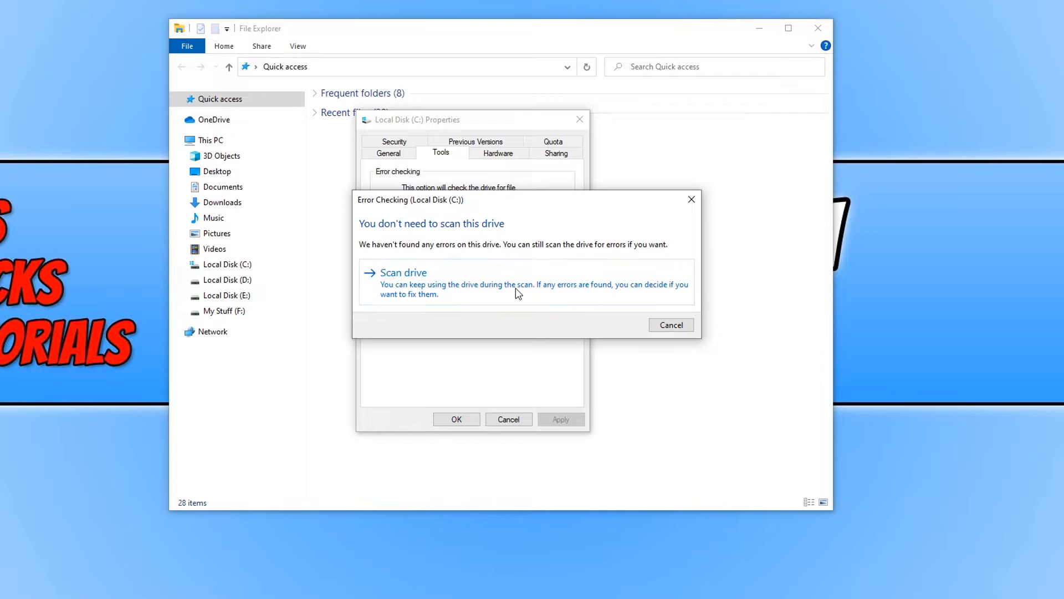
Step: Run Scan drive on C:, then close the no-errors-found result
left_click(403, 272)
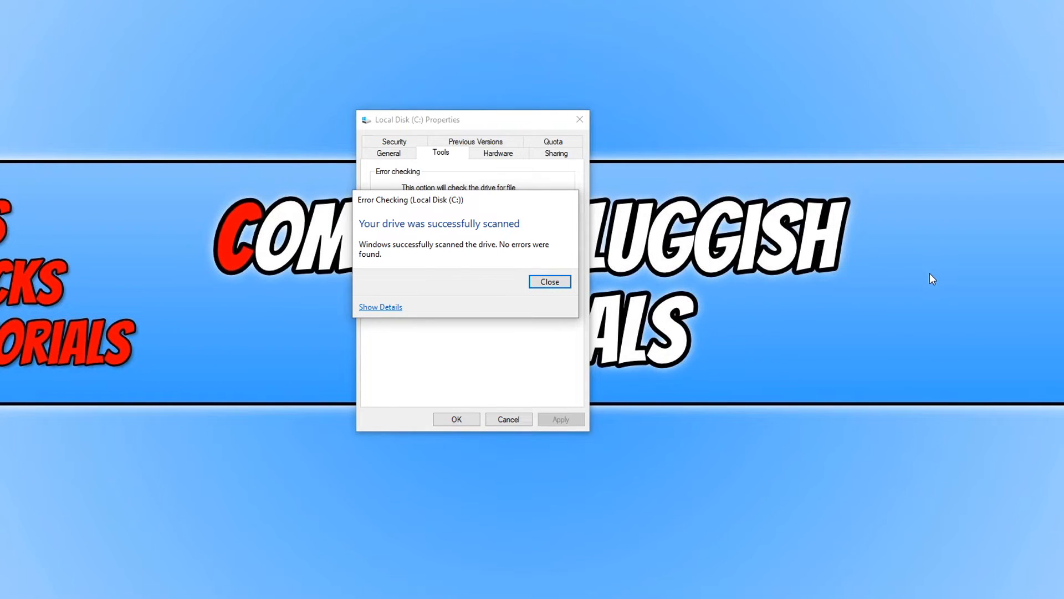
mouse_move(702, 332)
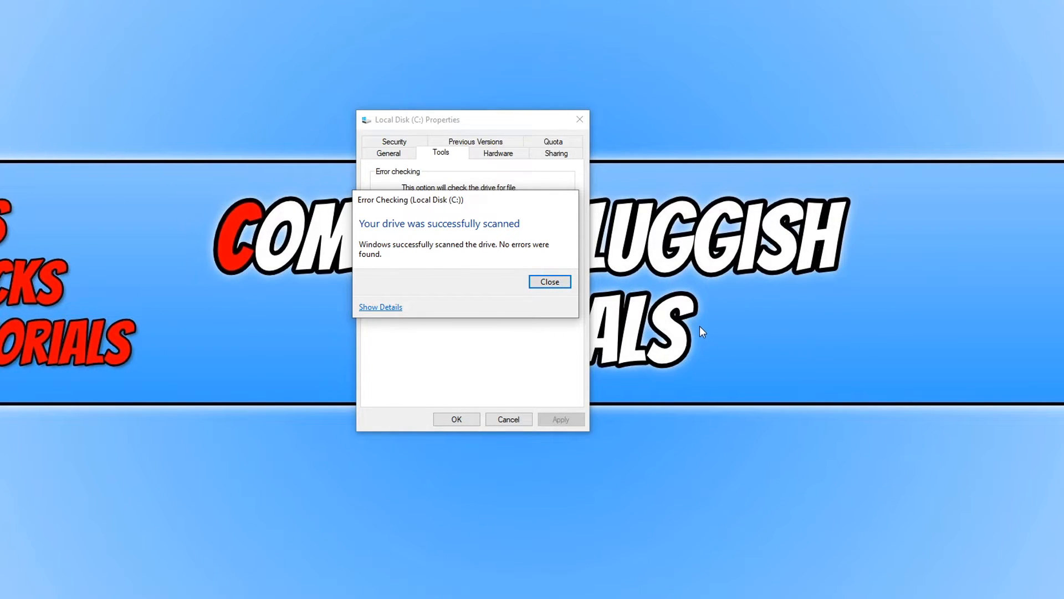
mouse_move(506, 293)
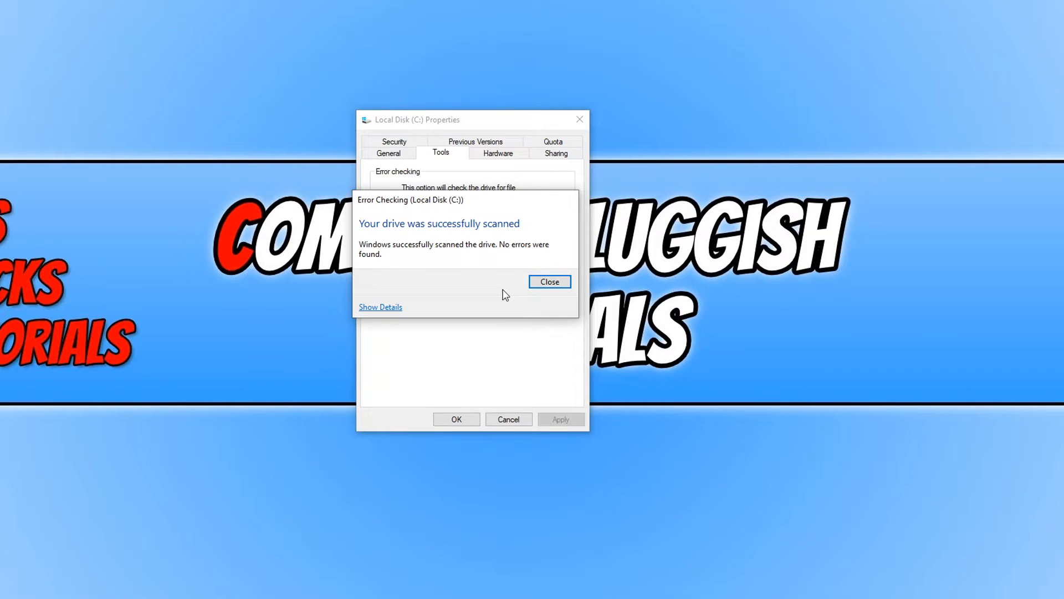
mouse_move(492, 339)
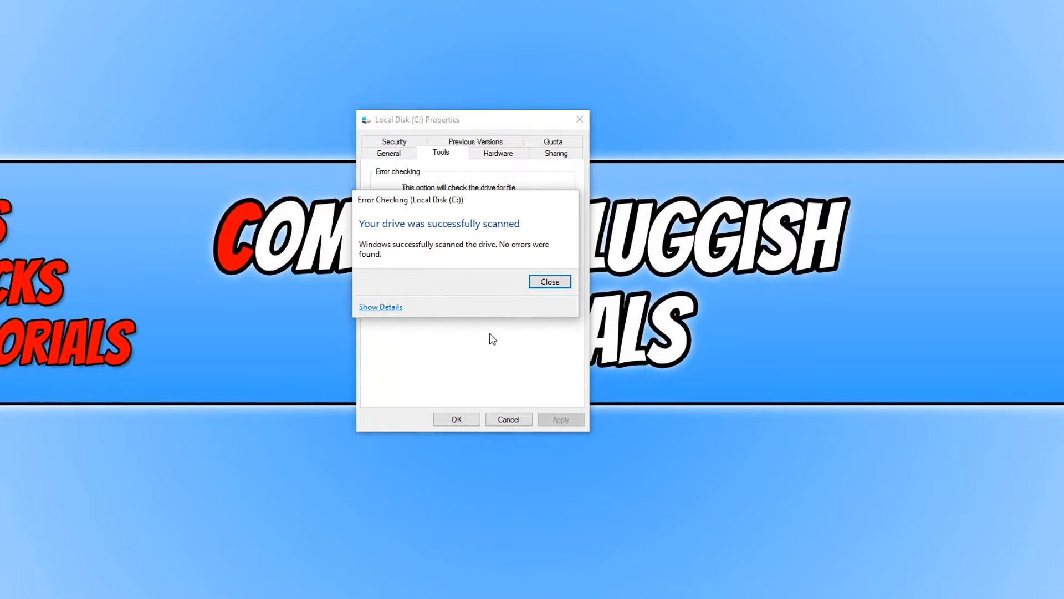
mouse_move(486, 372)
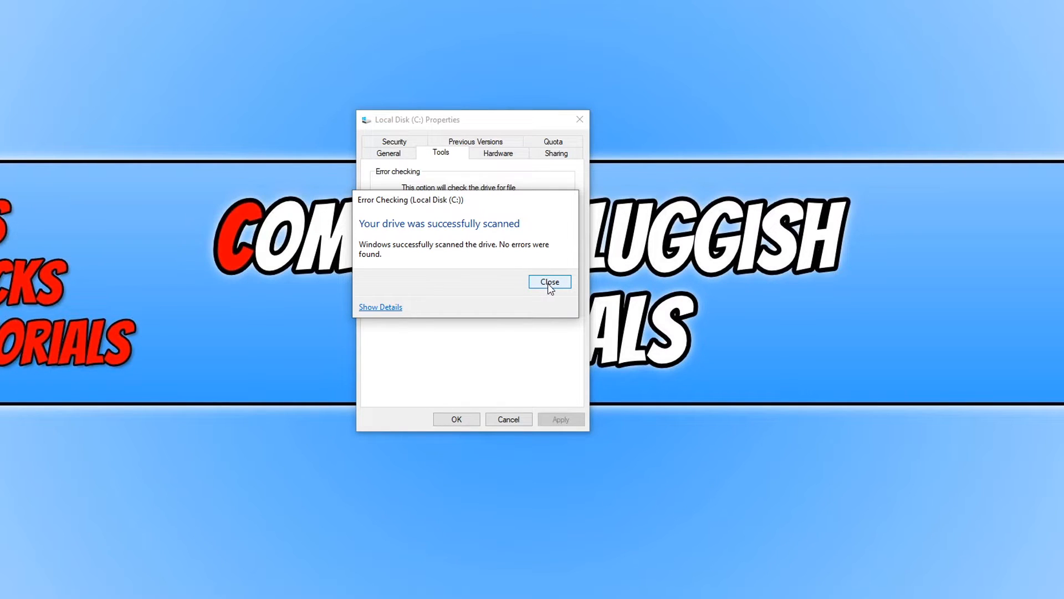
left_click(549, 281)
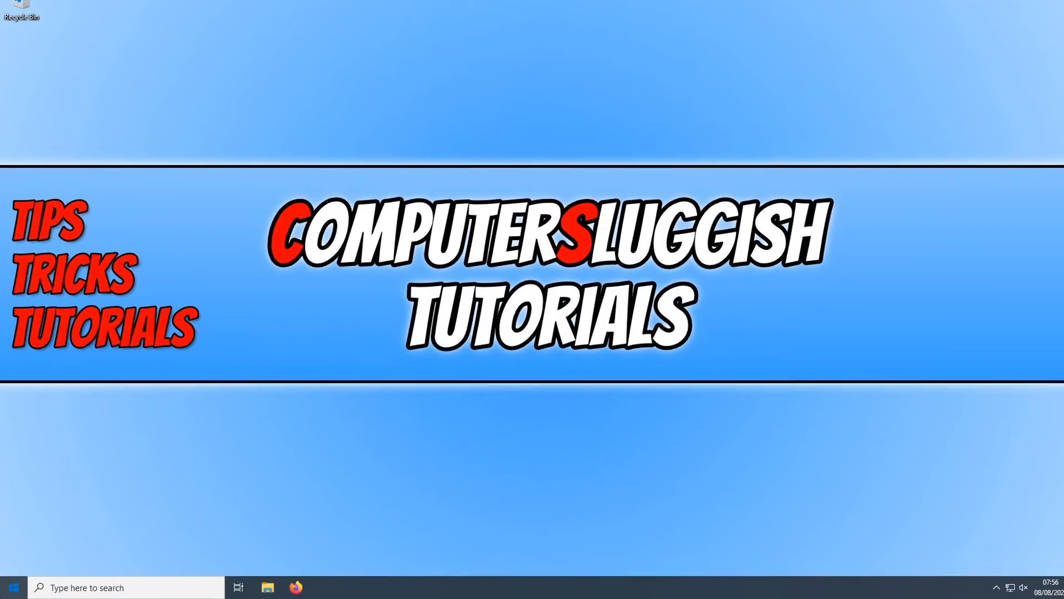
Step: Search Start for cmd and launch Command Prompt as administrator
left_click(13, 582)
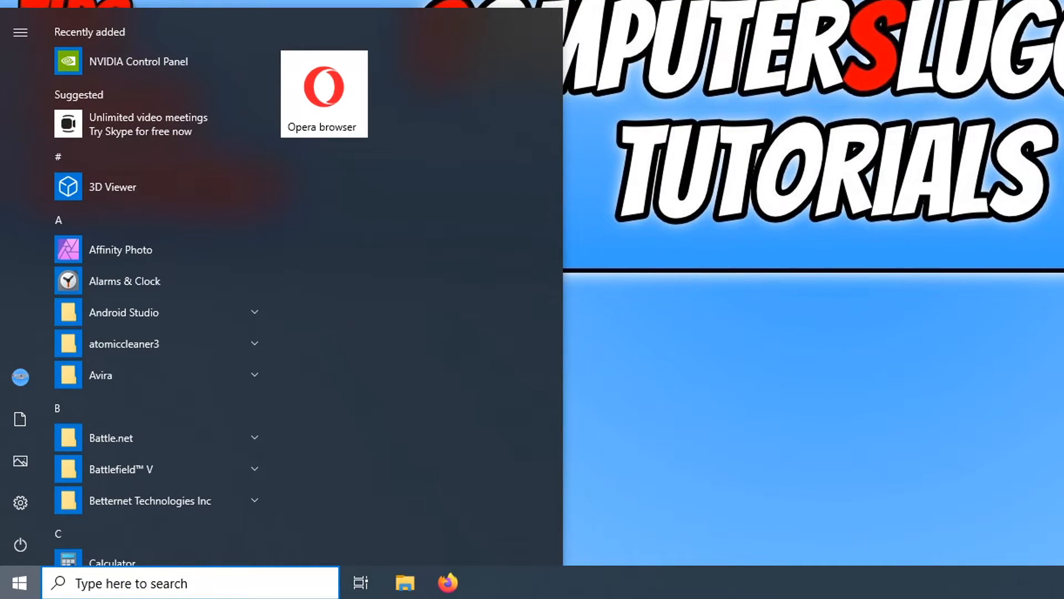
type("cmd")
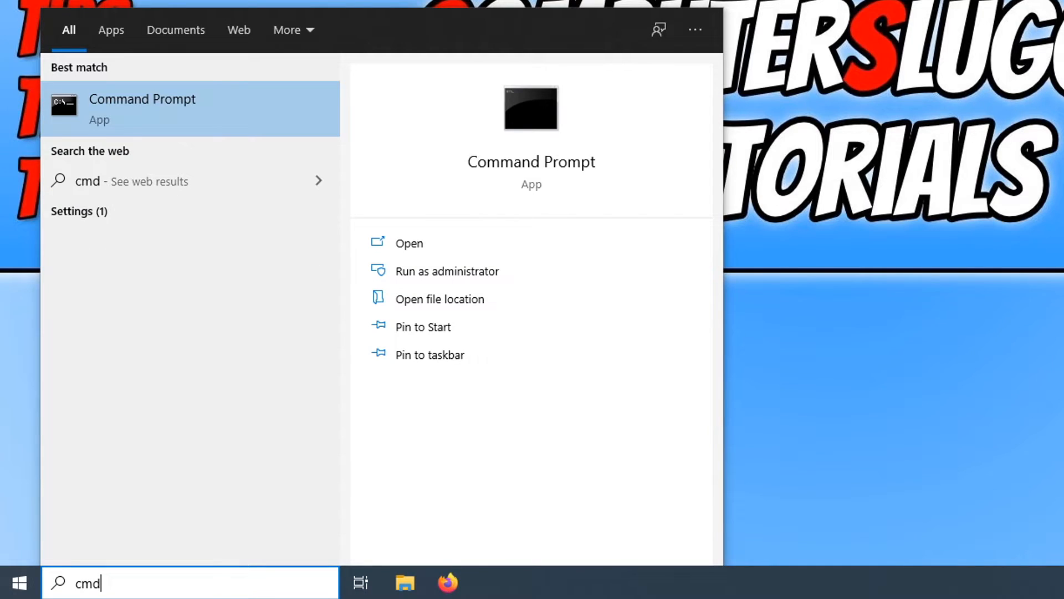
mouse_move(482, 278)
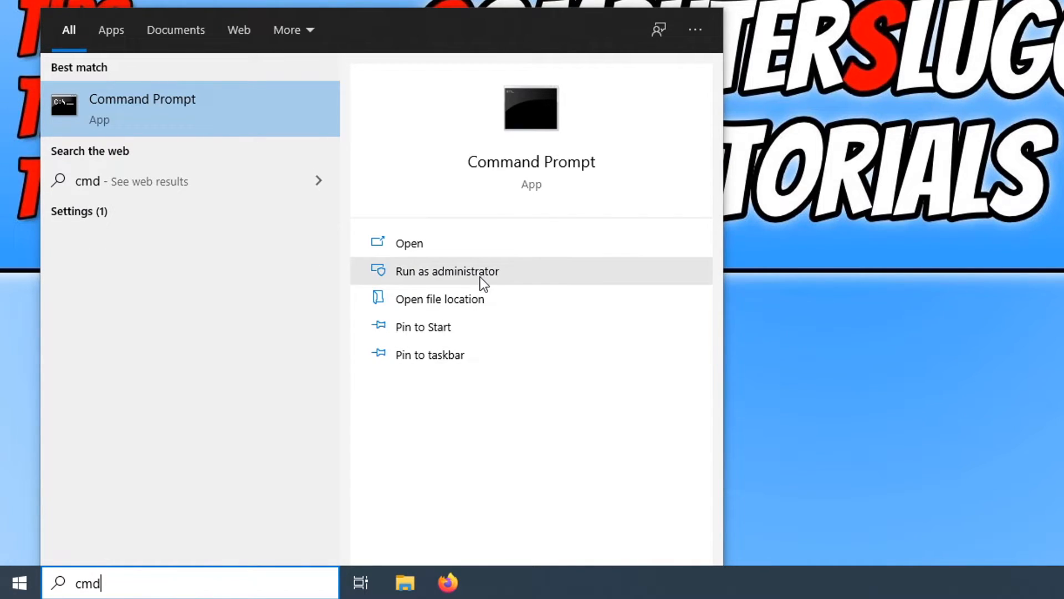
left_click(447, 271)
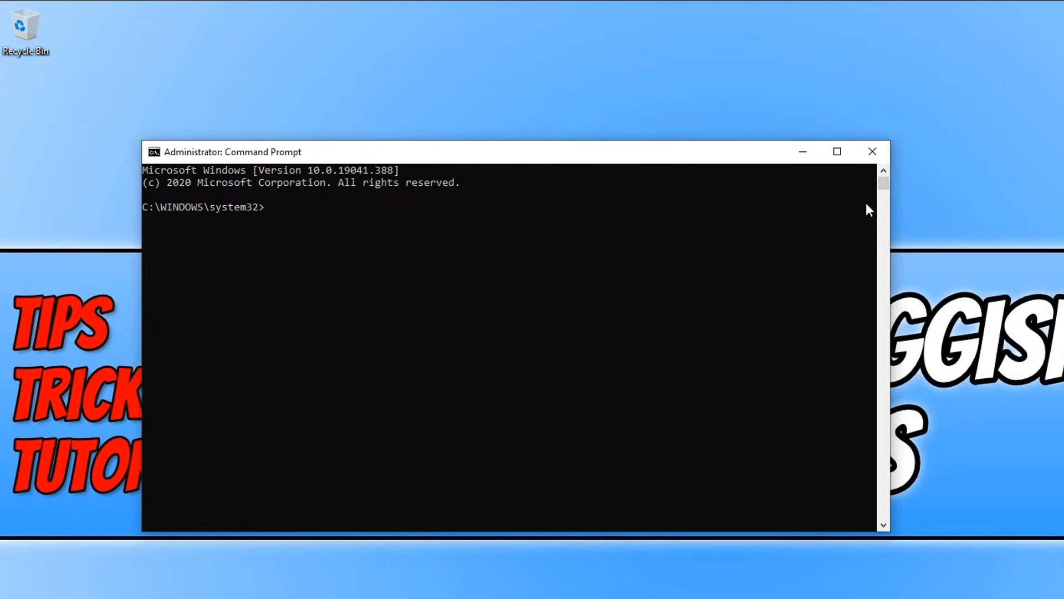
Step: Run net stop wuauserv, then net stop bits, which reports BITS not started
type("net s")
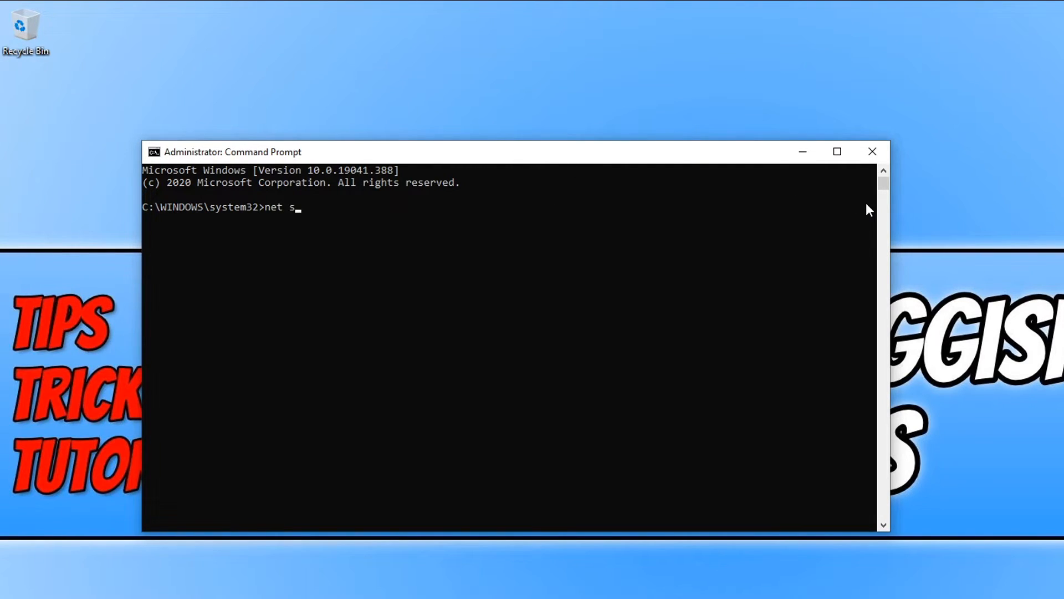
type("top")
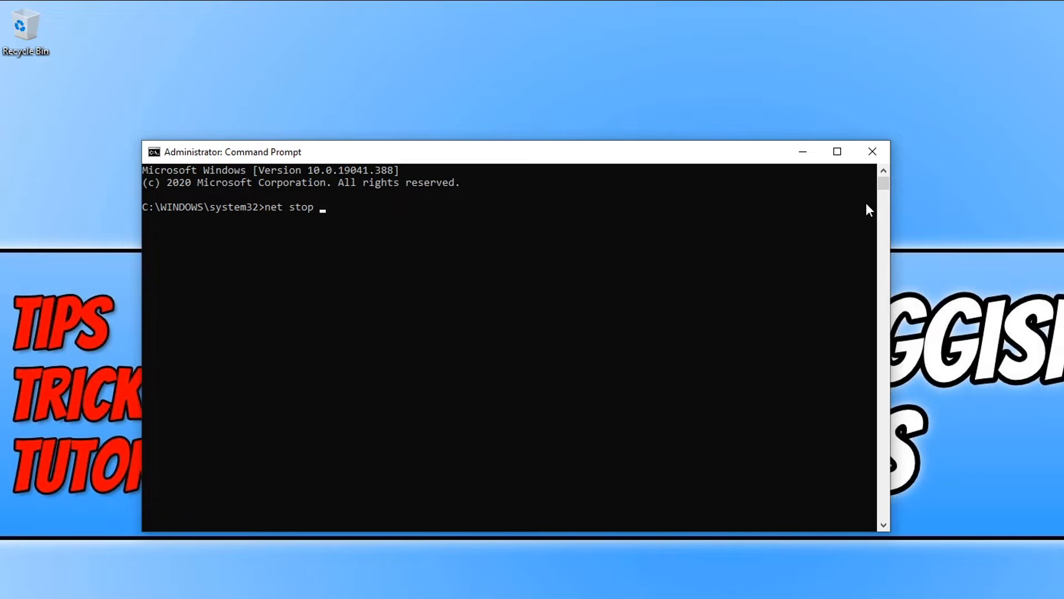
type("wua")
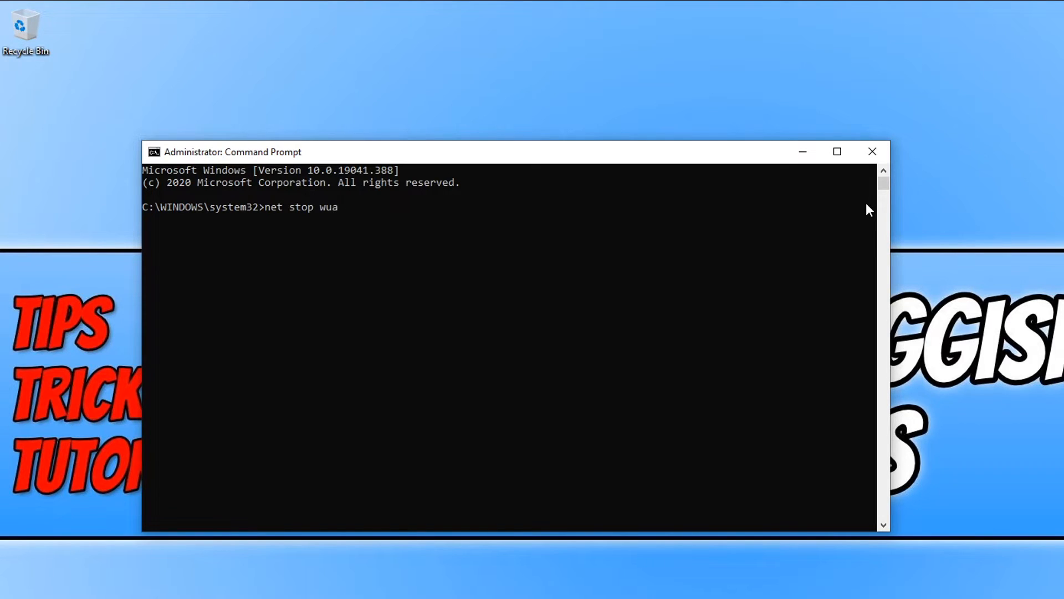
type("userv")
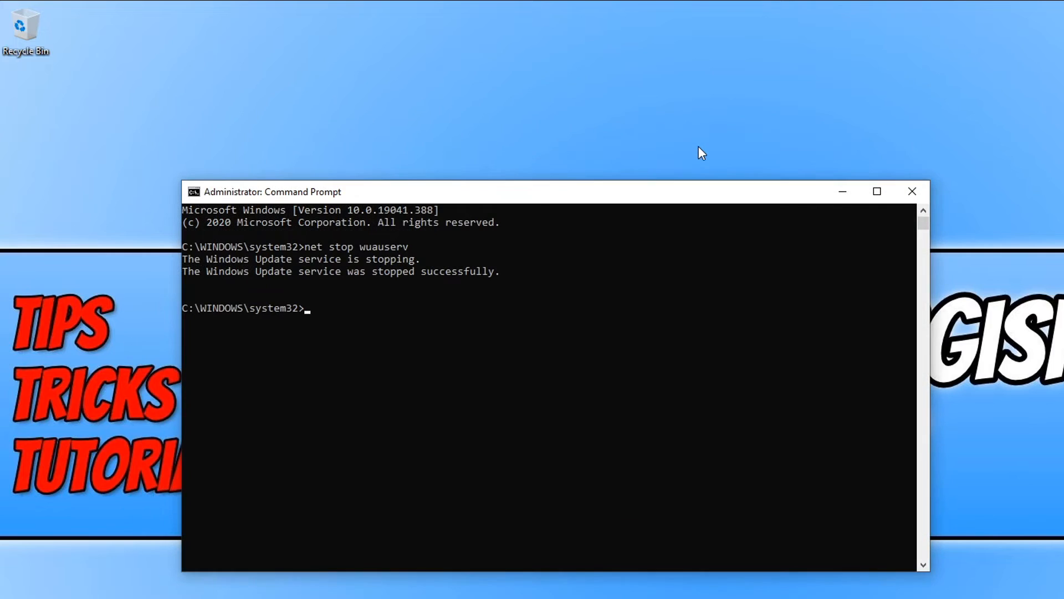
mouse_move(455, 296)
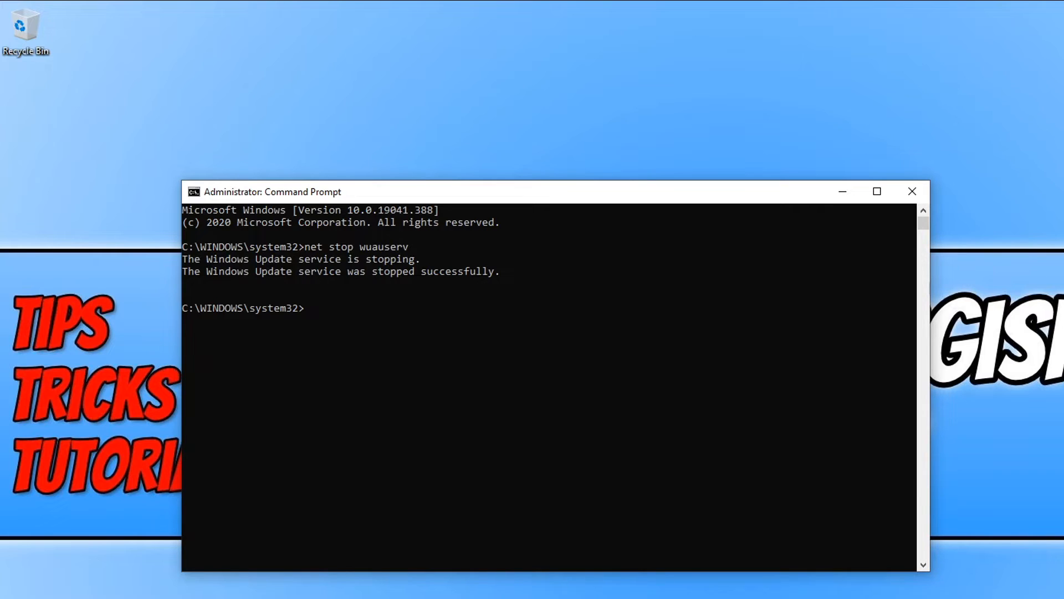
type("net stop")
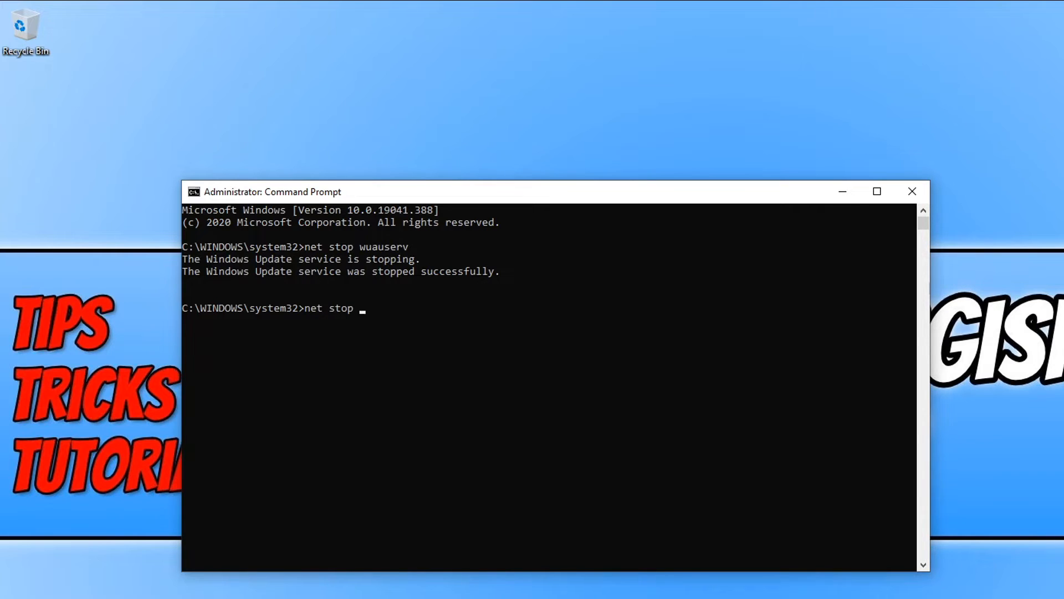
type("bits")
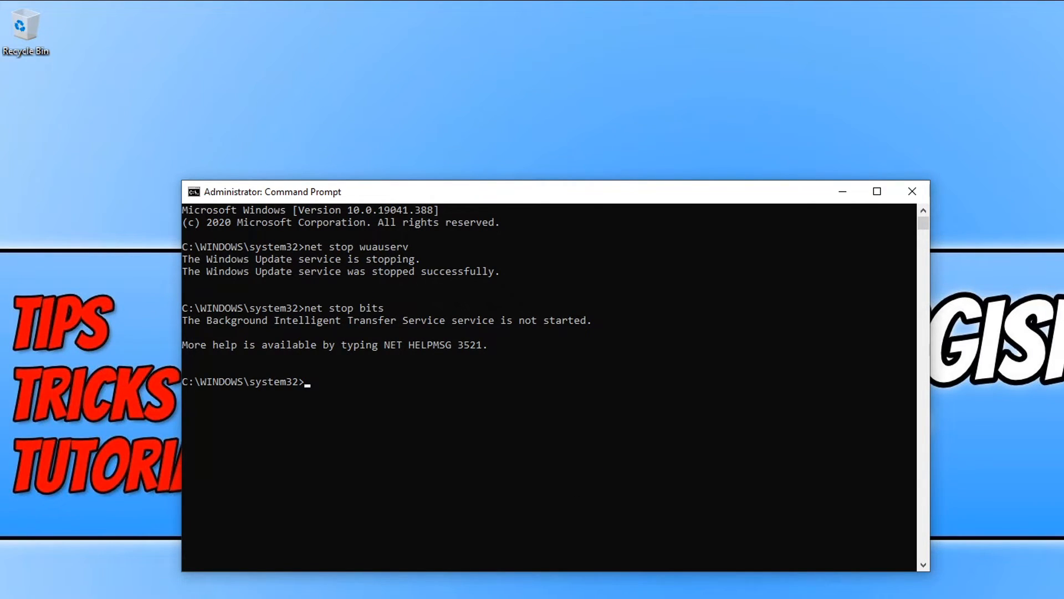
Step: Browse File Explorer to C:\Windows\SoftwareDistribution and open it
left_click(258, 587)
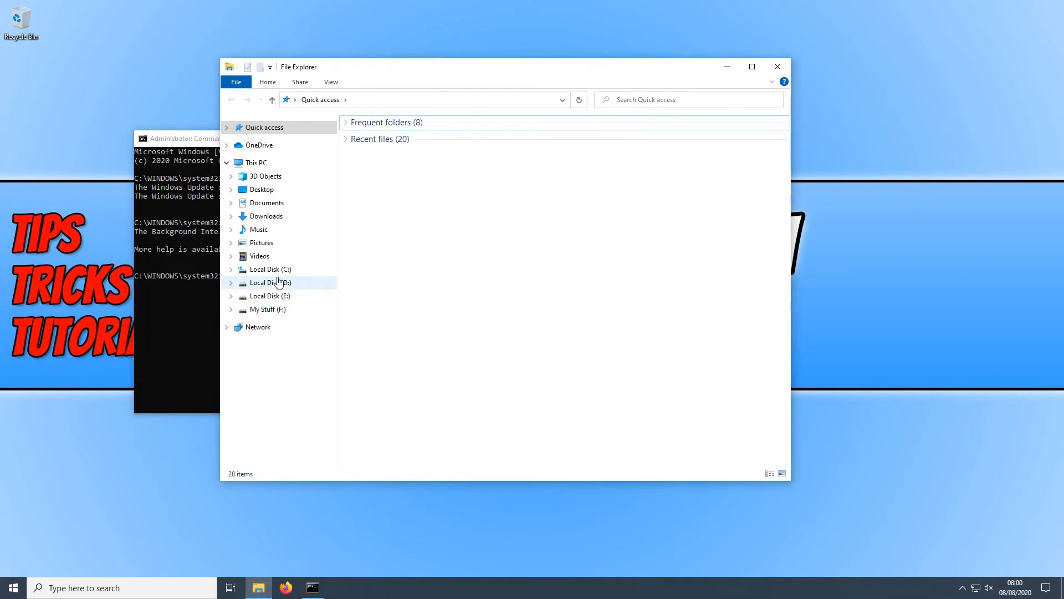
left_click(269, 269)
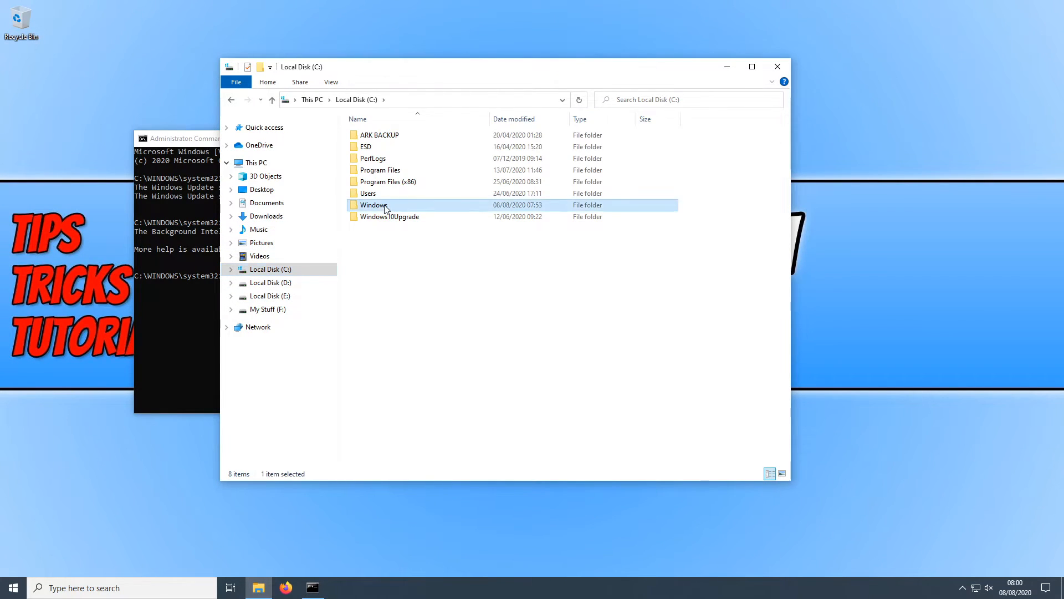
double_click(374, 205)
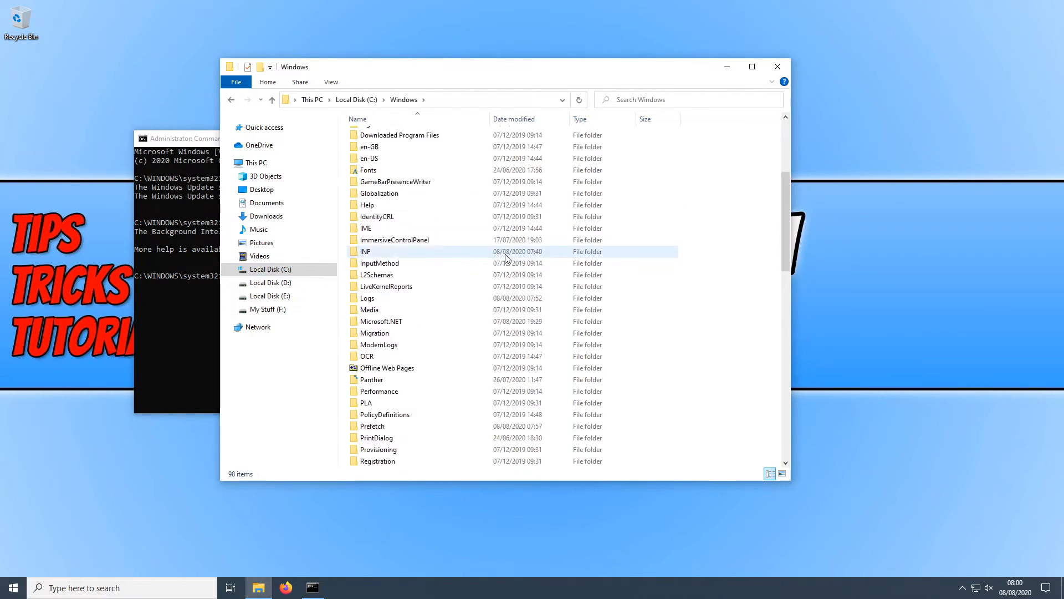
scroll("down", 3)
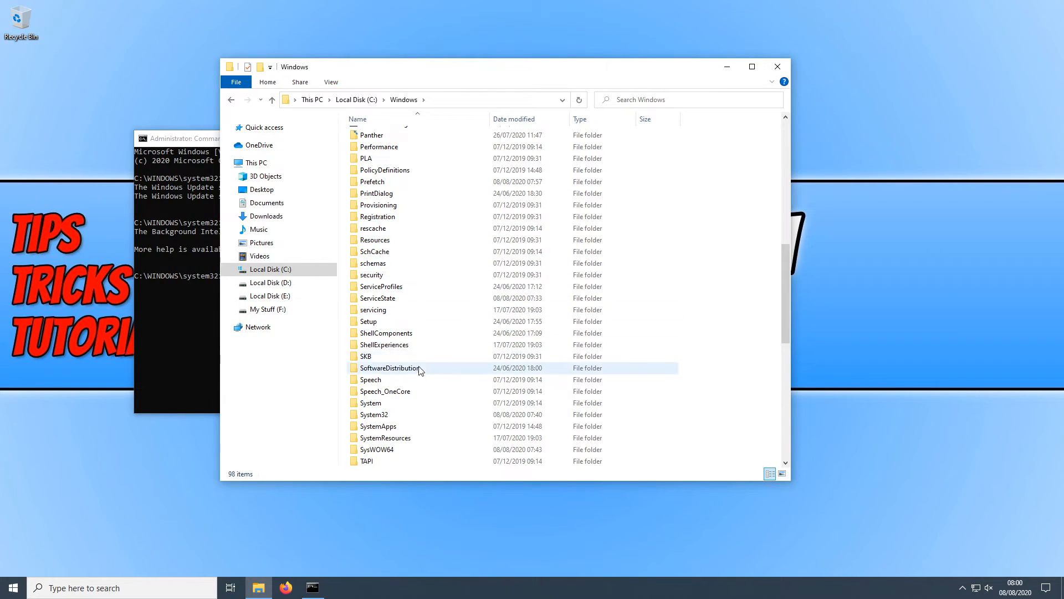
left_click(390, 367)
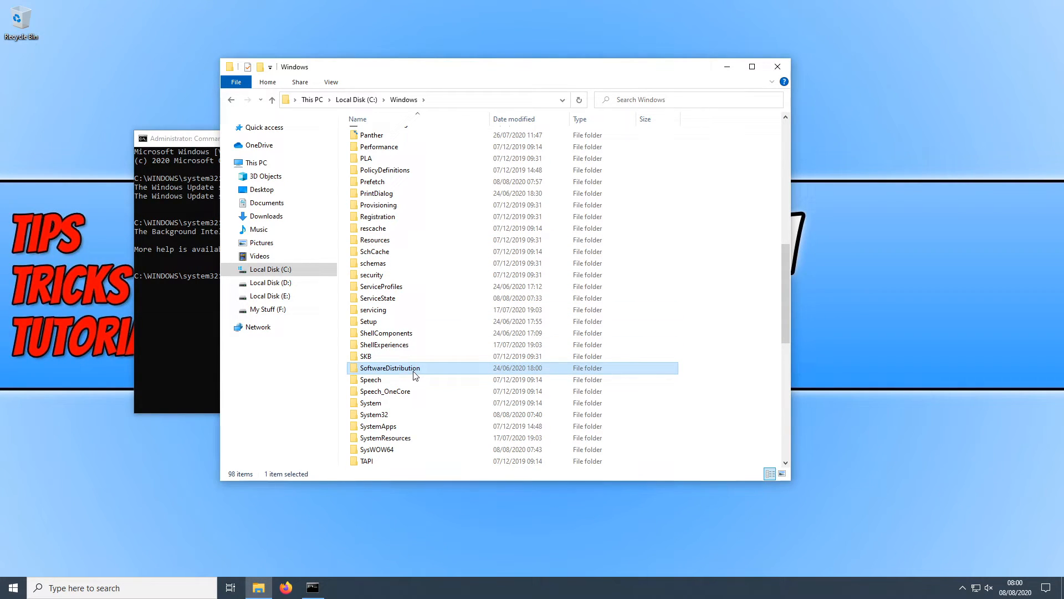
mouse_move(429, 372)
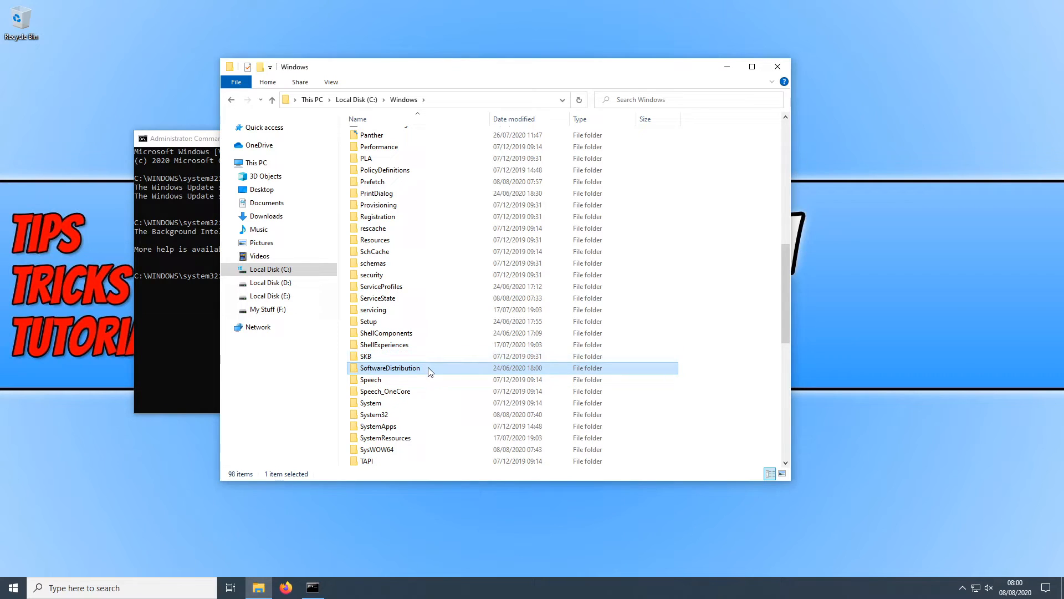
mouse_move(428, 370)
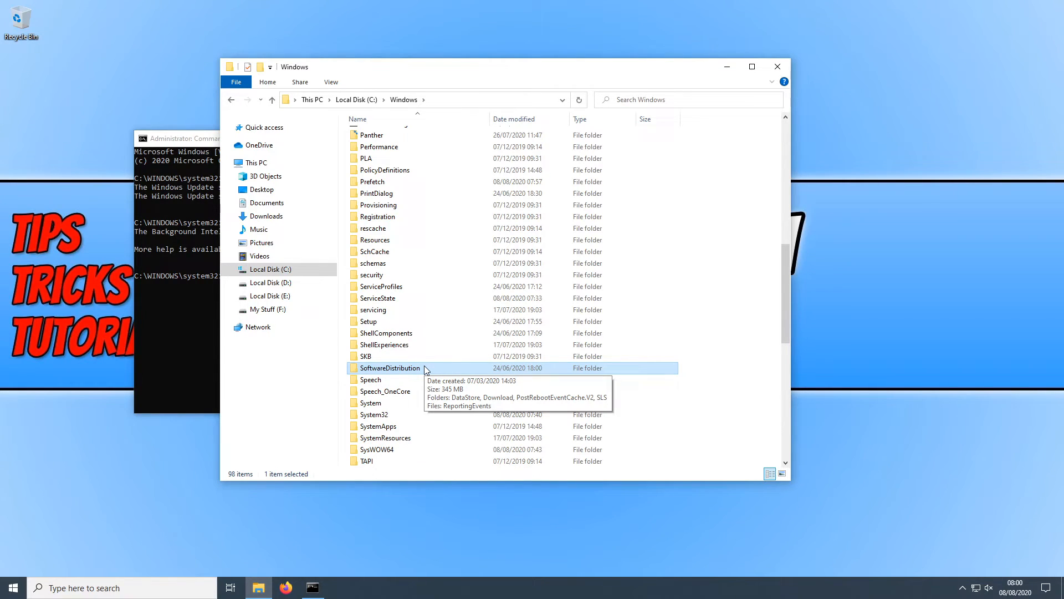
double_click(390, 368)
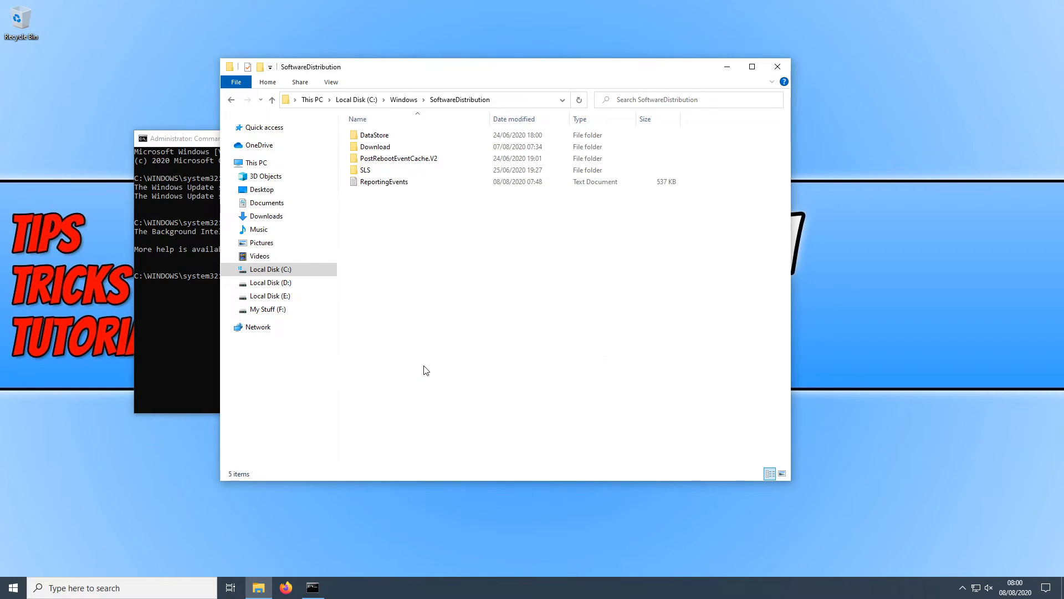
Step: Select all SoftwareDistribution contents, delete them, and approve each Folder Access Denied prompt
key("ctrl+a")
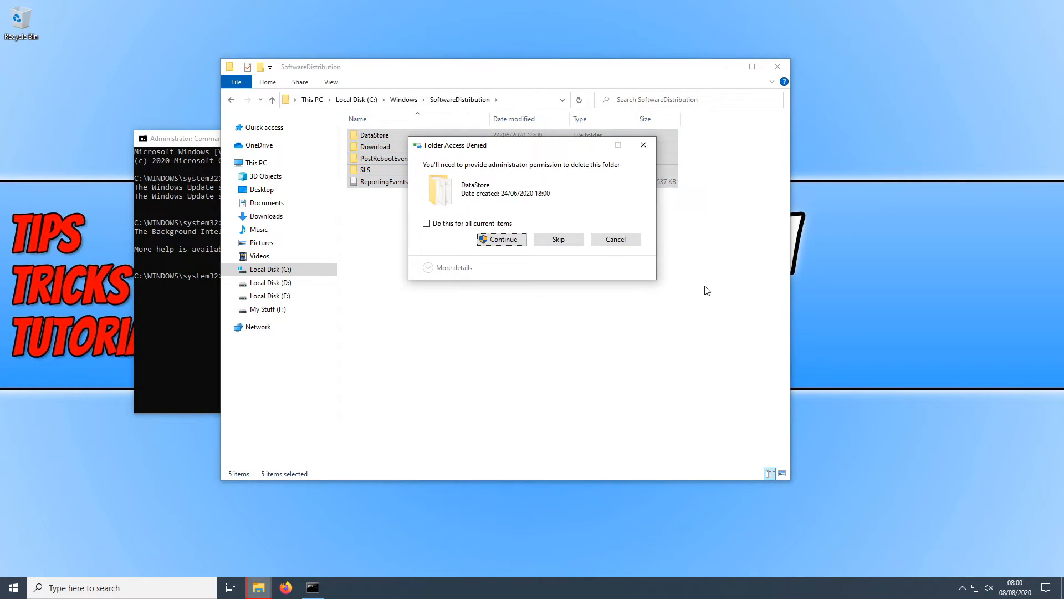
left_click(500, 239)
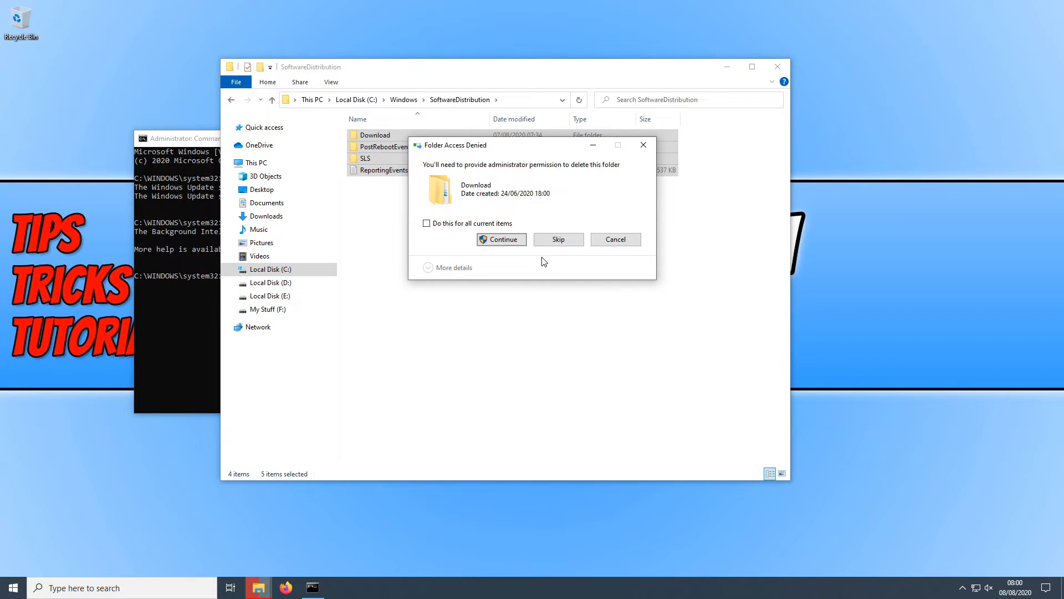
left_click(501, 239)
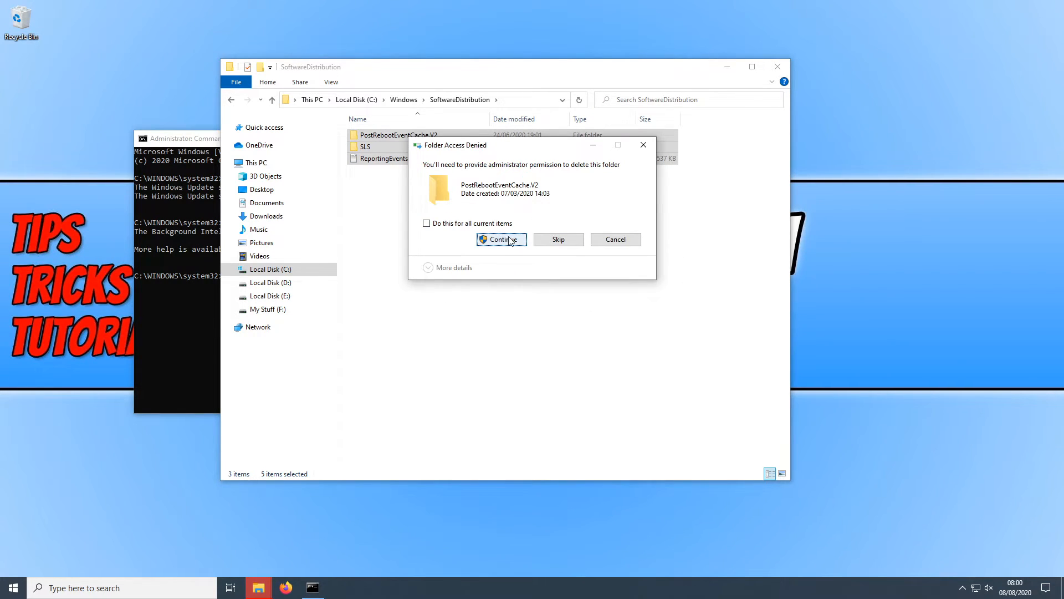
left_click(502, 238)
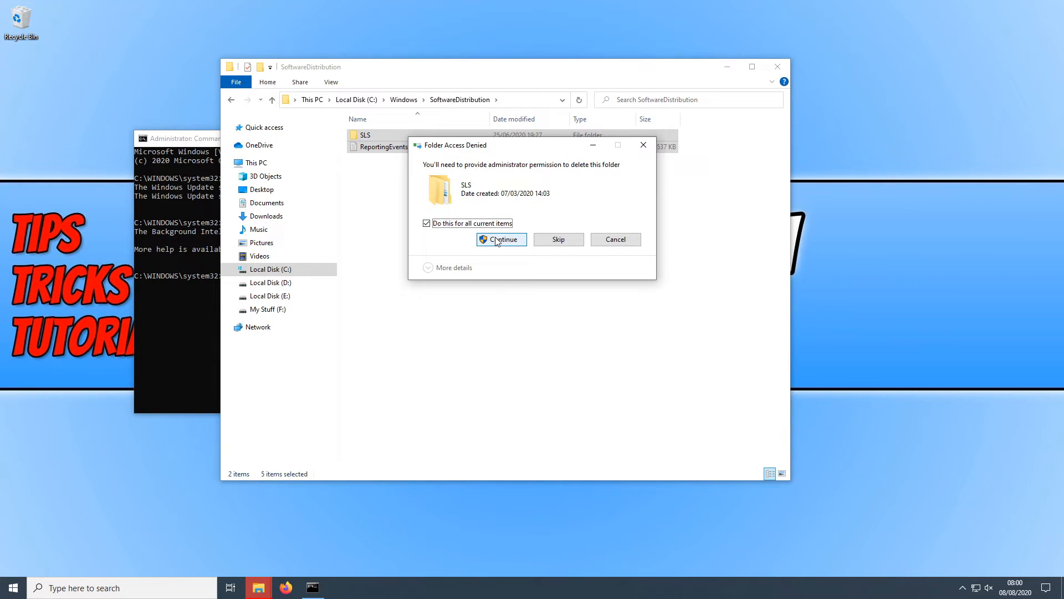
left_click(501, 239)
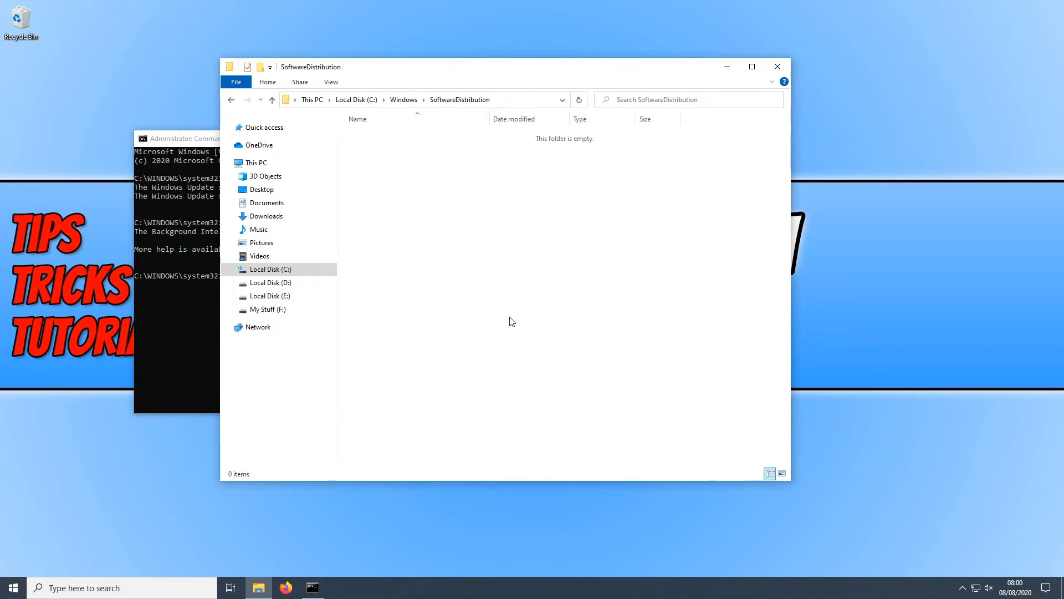
mouse_move(553, 269)
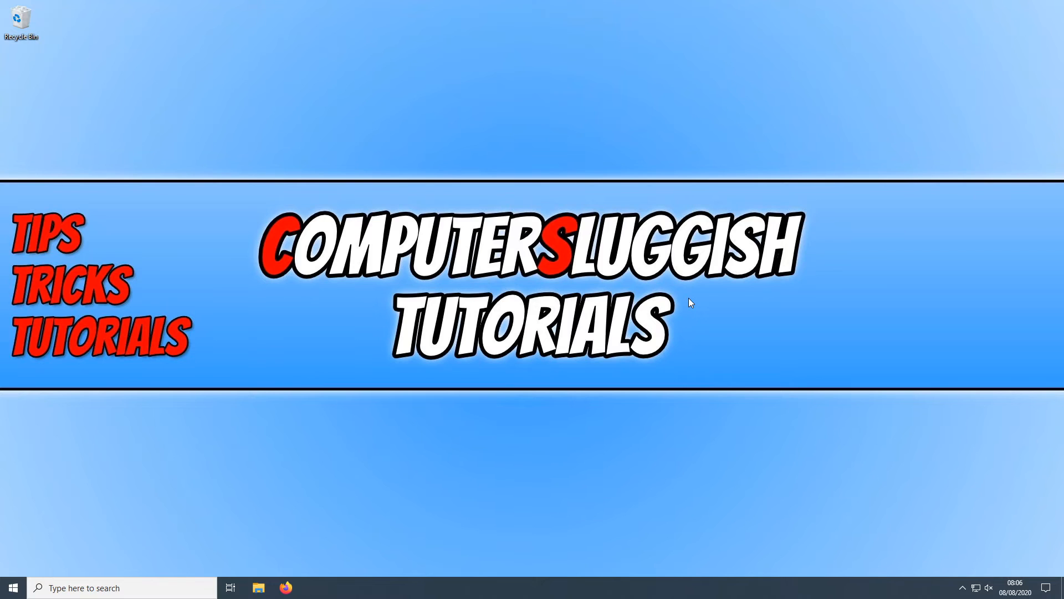
Step: Search Start for cmd and launch a new Command Prompt as administrator
left_click(13, 587)
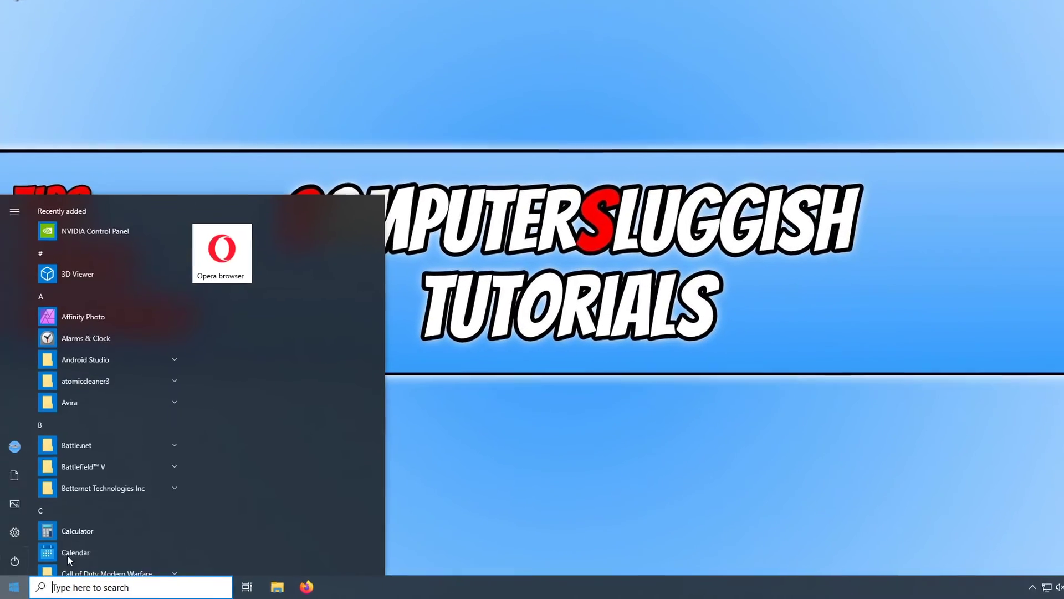
type("cmd")
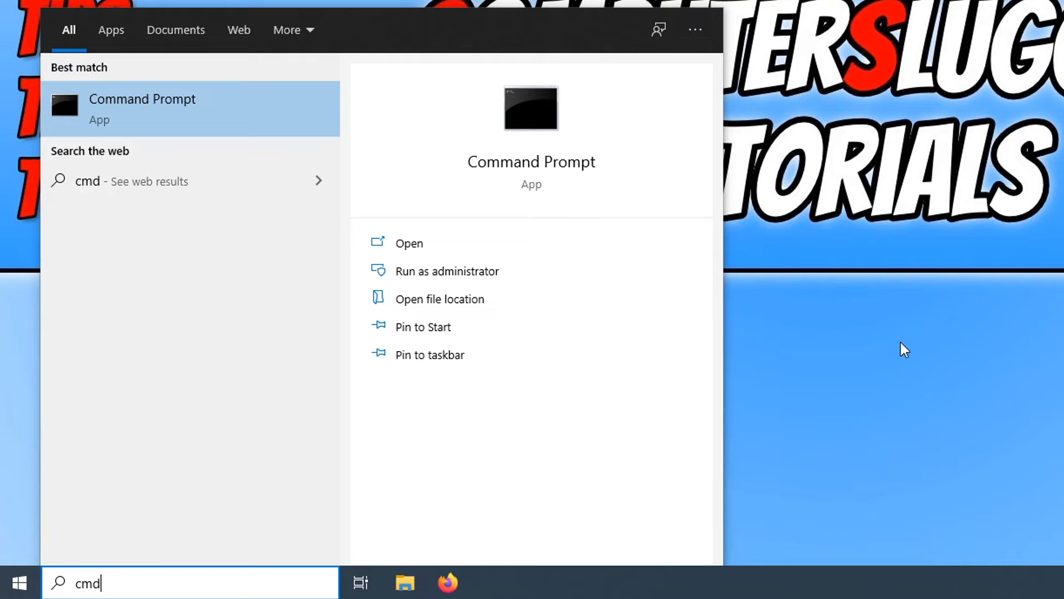
mouse_move(475, 282)
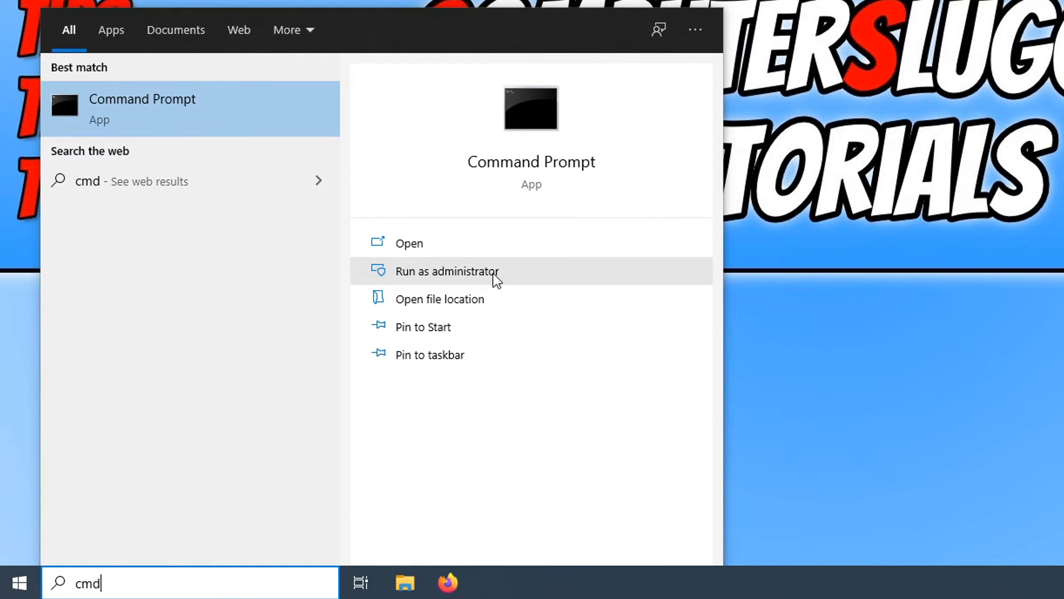
left_click(441, 271)
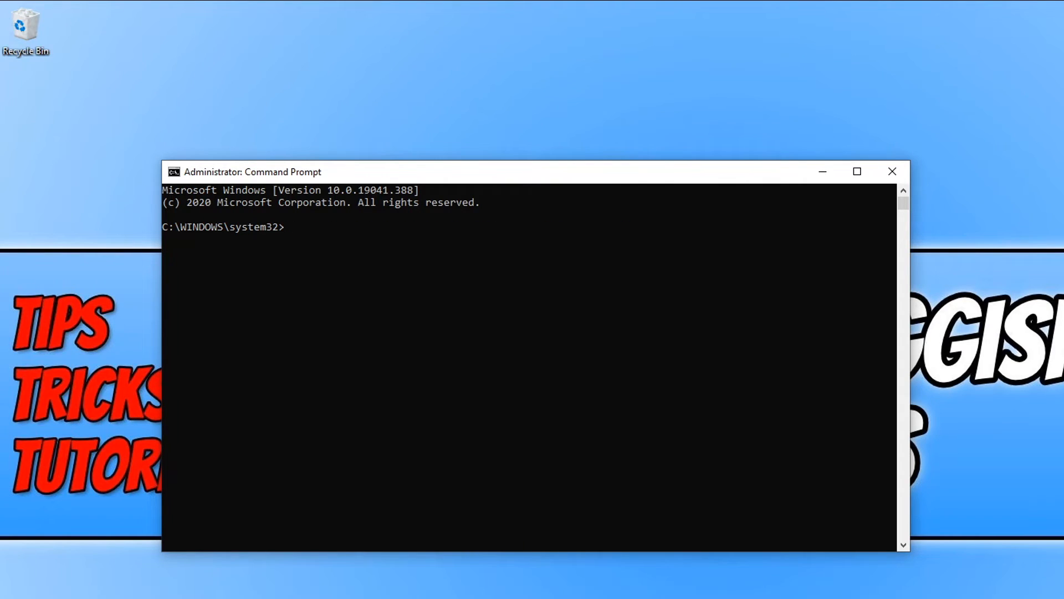
Step: Run 'for %i in (%windir%\system32\*.dll) do regsvr32.exe /s %i' to register all DLLs
type("for %i in (%windir%\\system32\\*.dll) do regsvr32.exe /s %i")
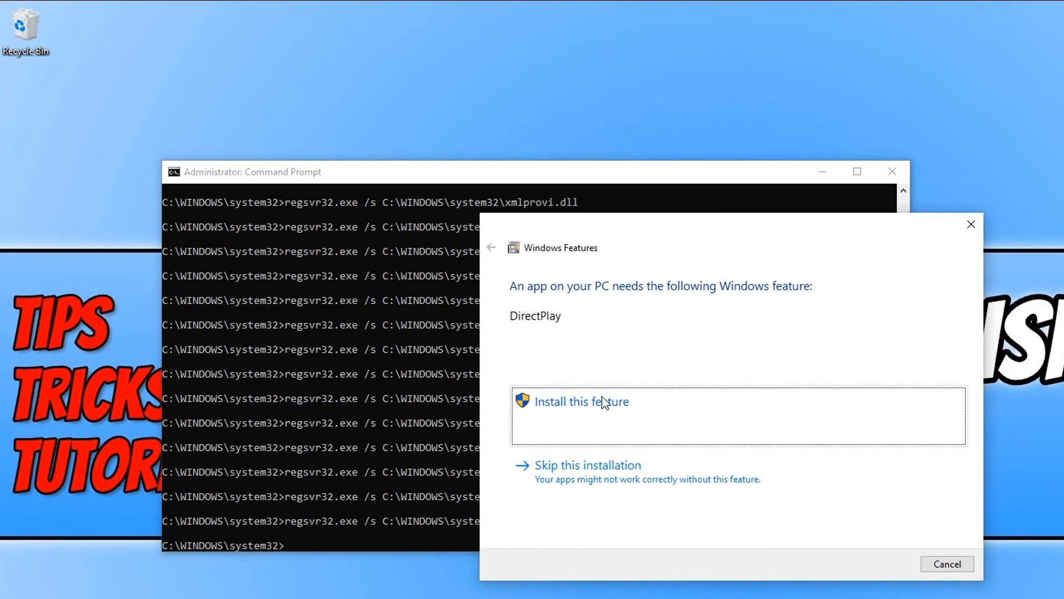
mouse_move(604, 489)
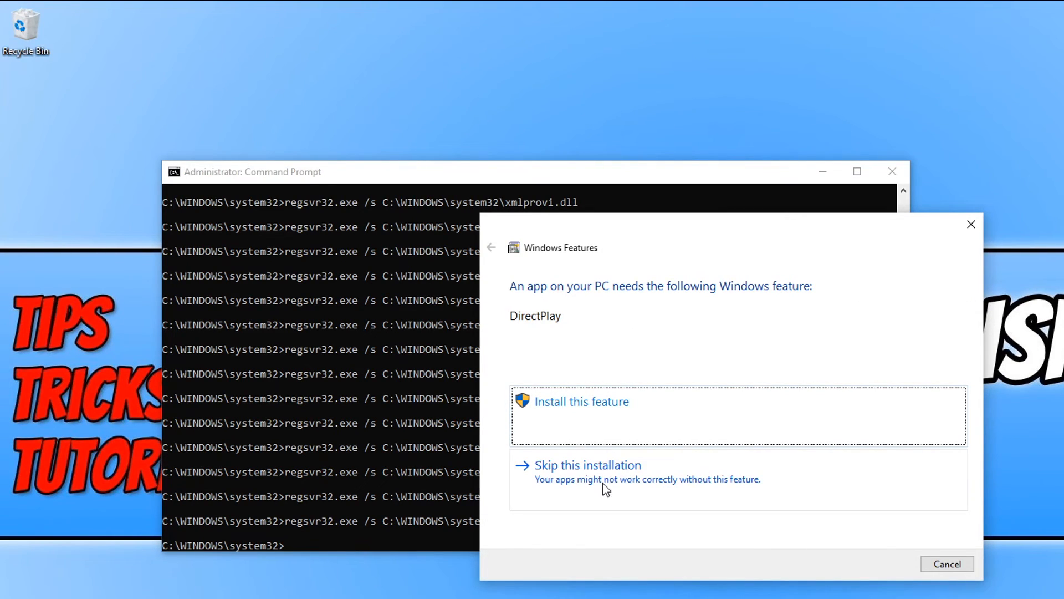
mouse_move(681, 474)
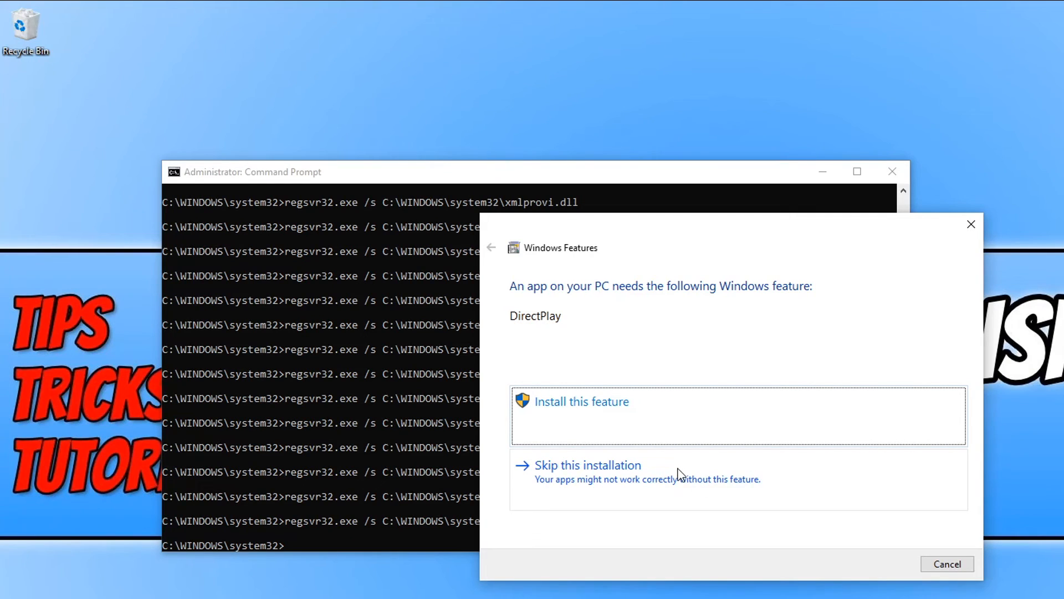